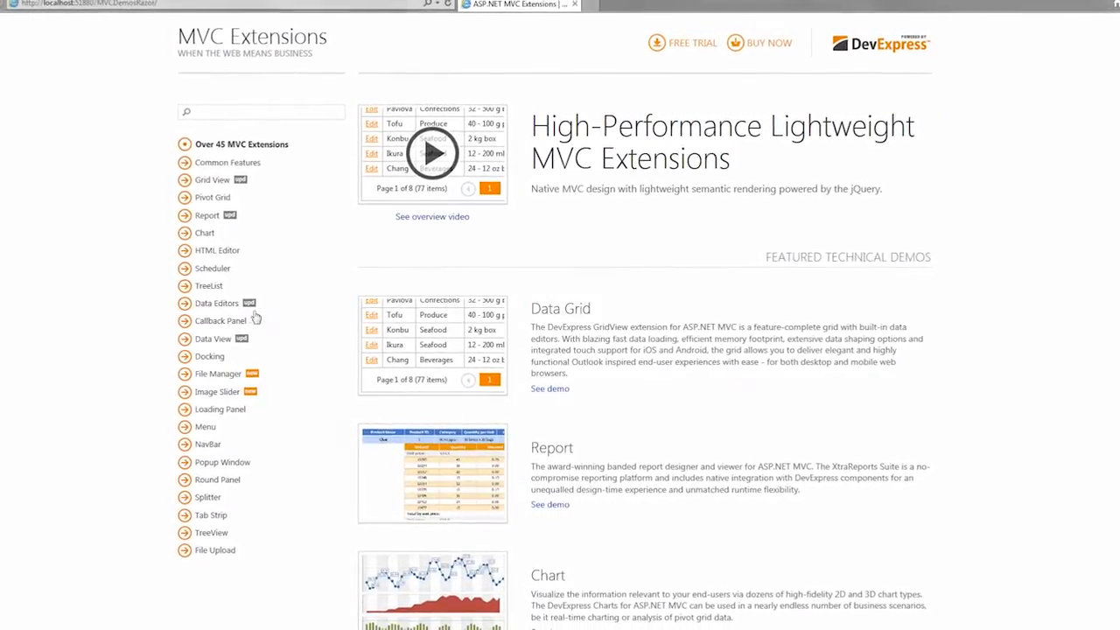
Open the Captcha demo from the Data Editors group of the DevExpress MVC demos.
left_click(216, 303)
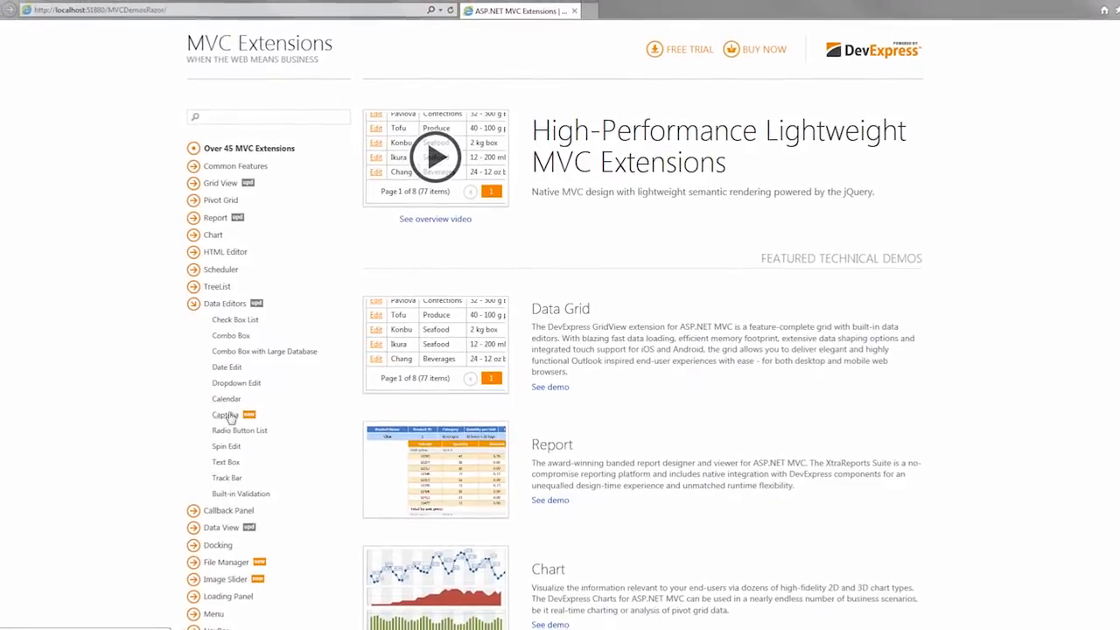
left_click(225, 414)
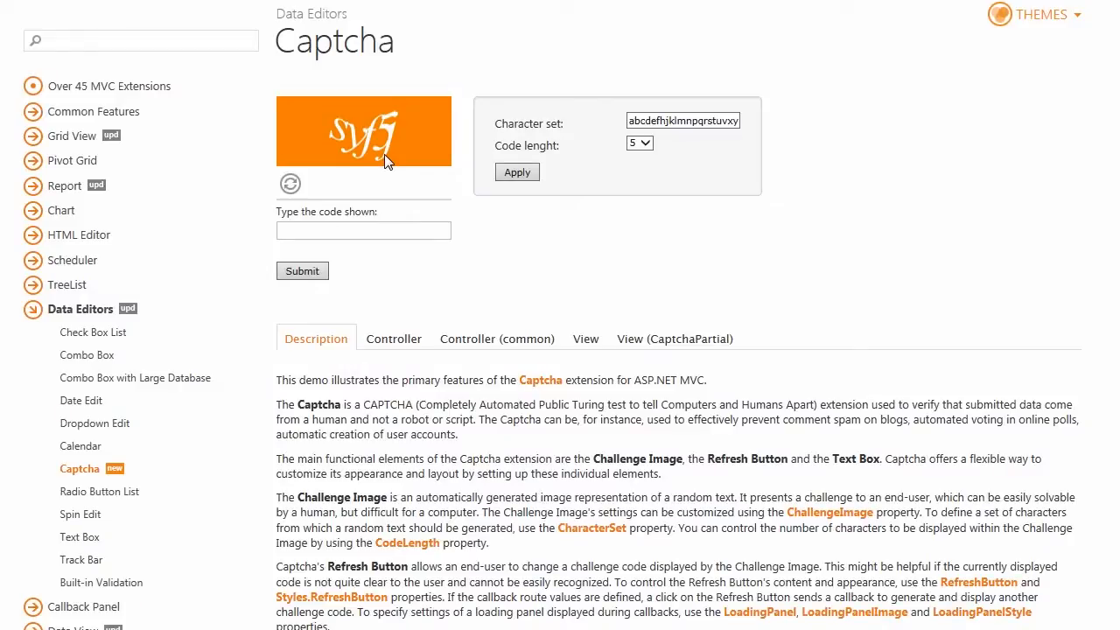
Set the demo to 3-character codes from the character set 123456 and apply.
left_click(290, 184)
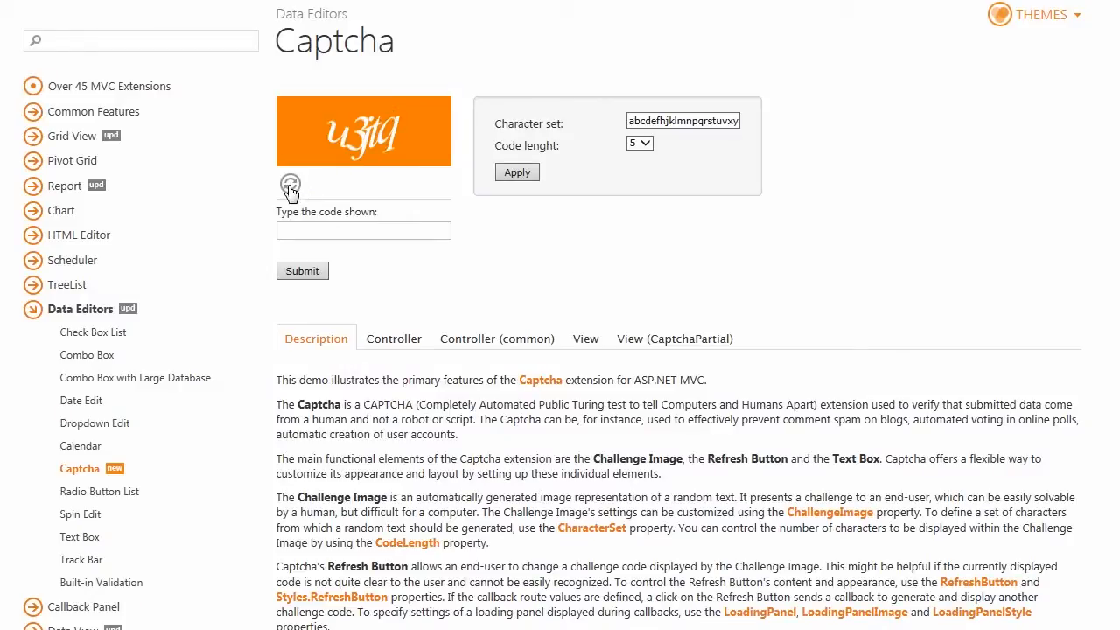
left_click(650, 143)
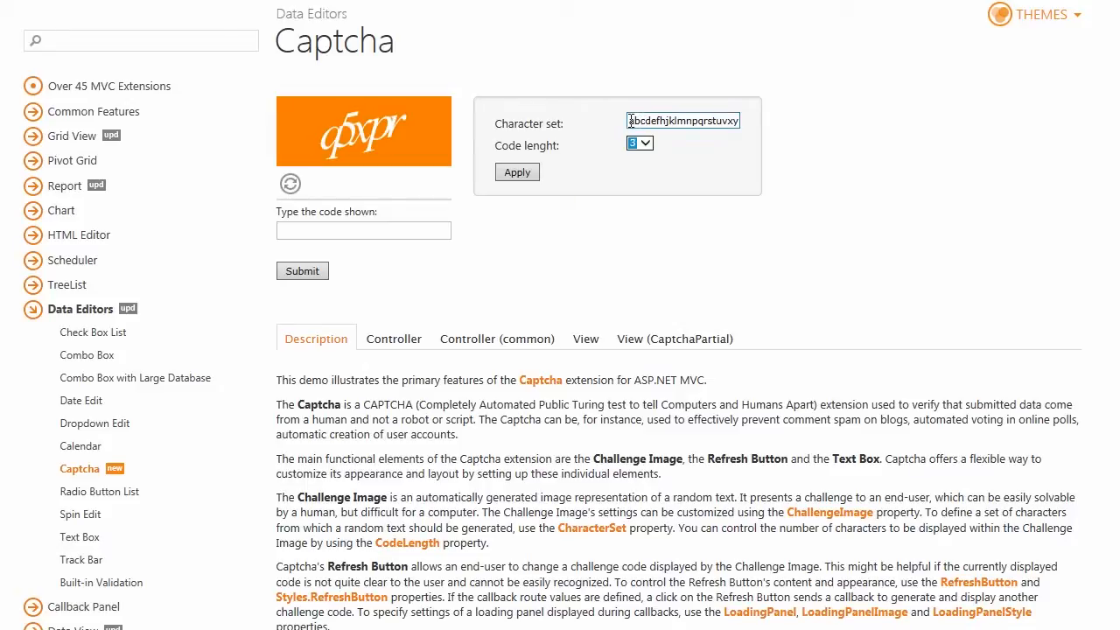
type("123456")
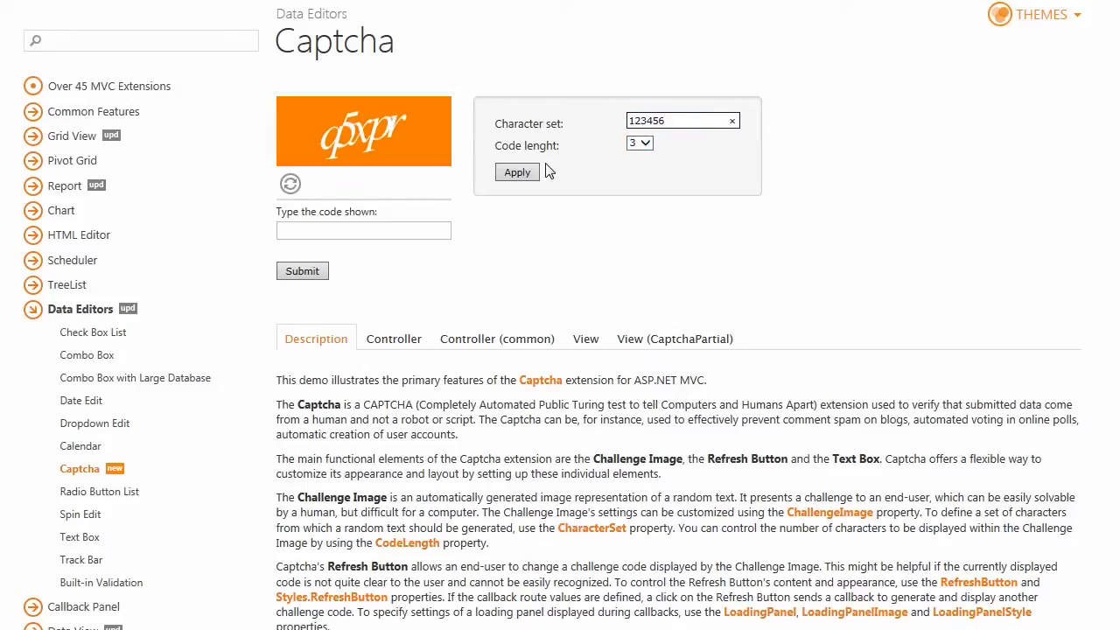
left_click(516, 171)
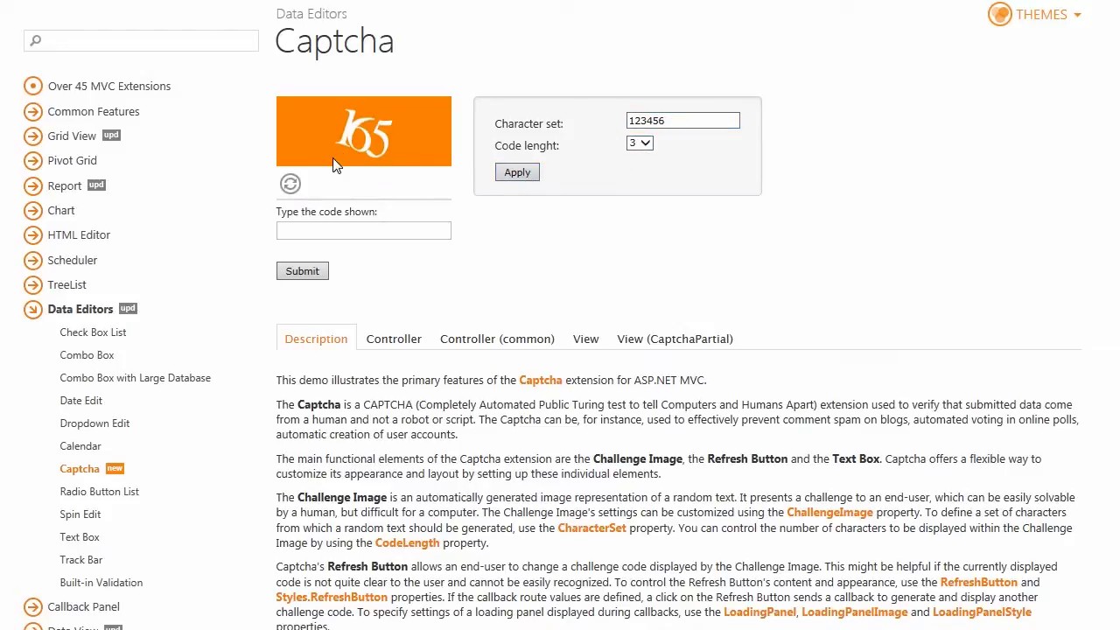
Refresh the code, submit with an empty code box, then enter 523.
left_click(289, 183)
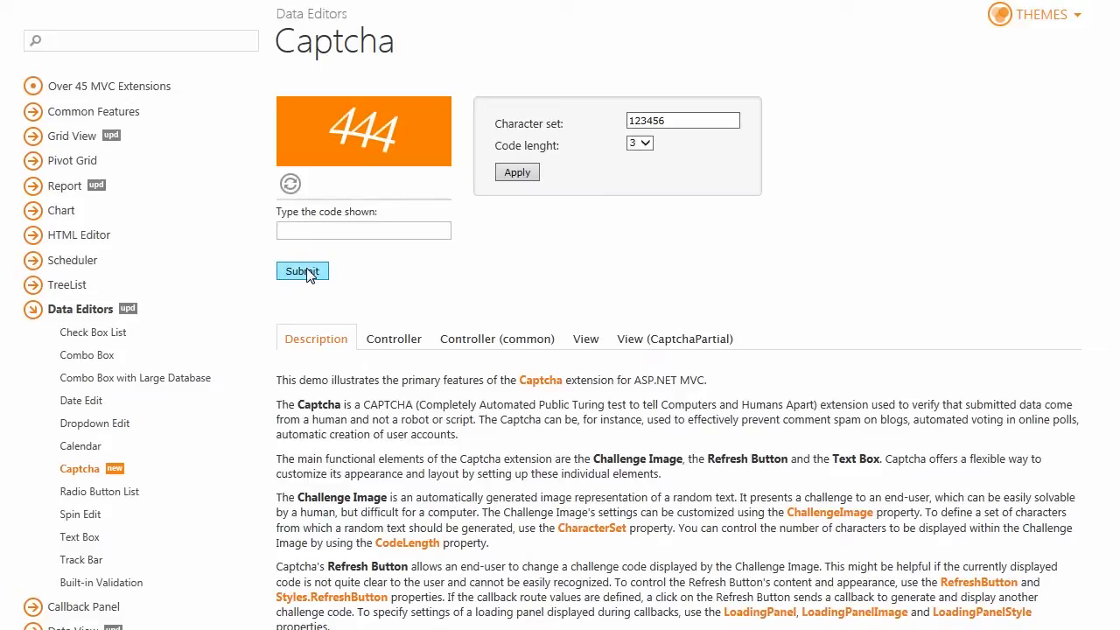
left_click(302, 270)
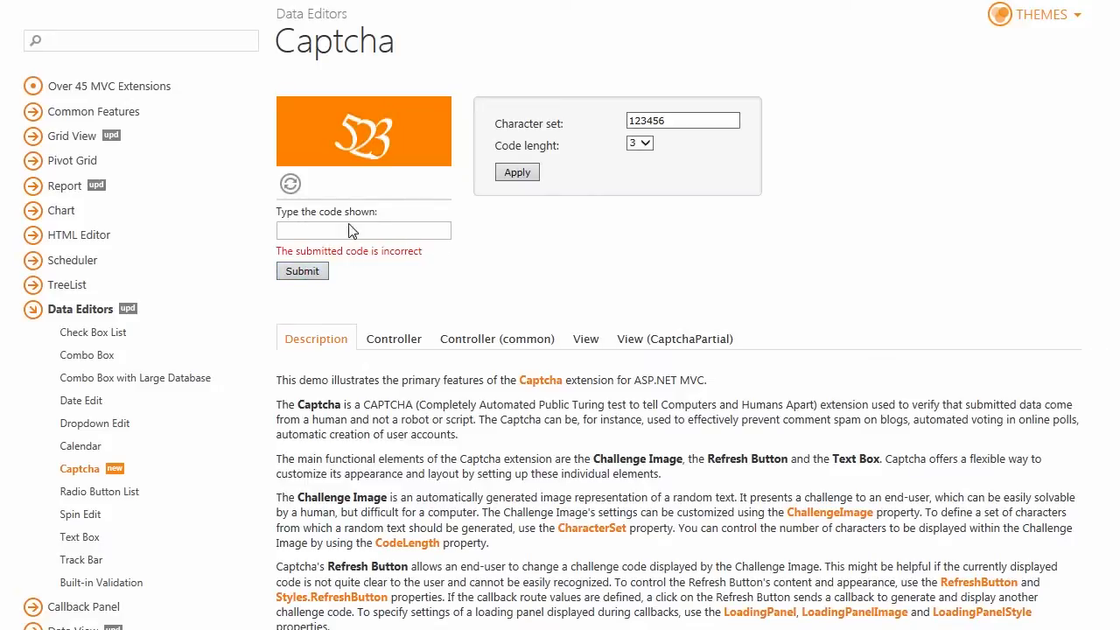
left_click(363, 230)
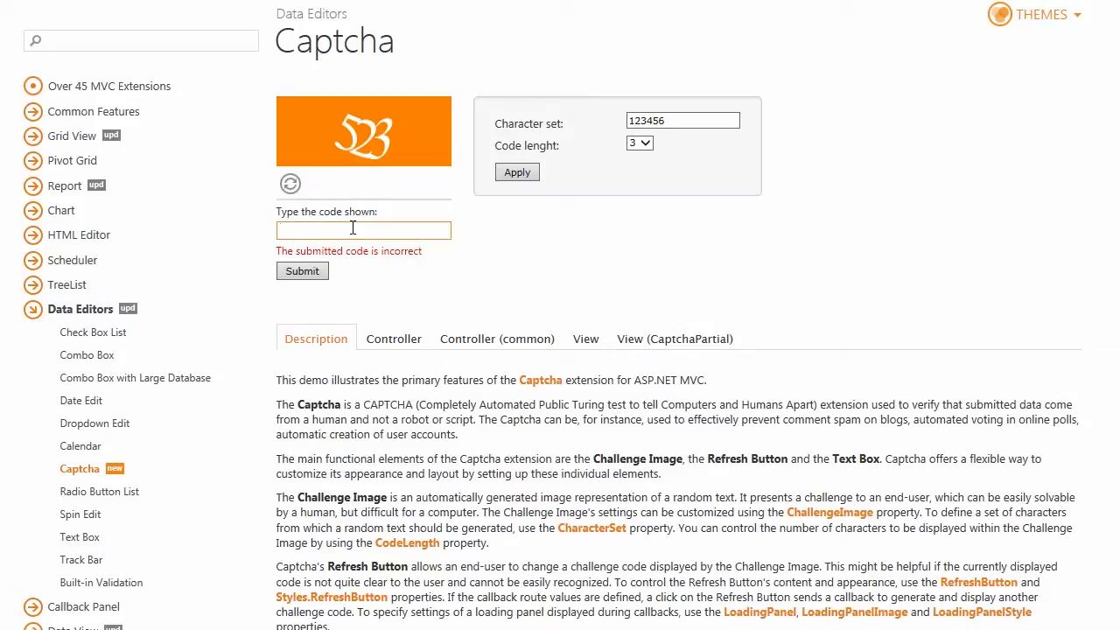
type("523")
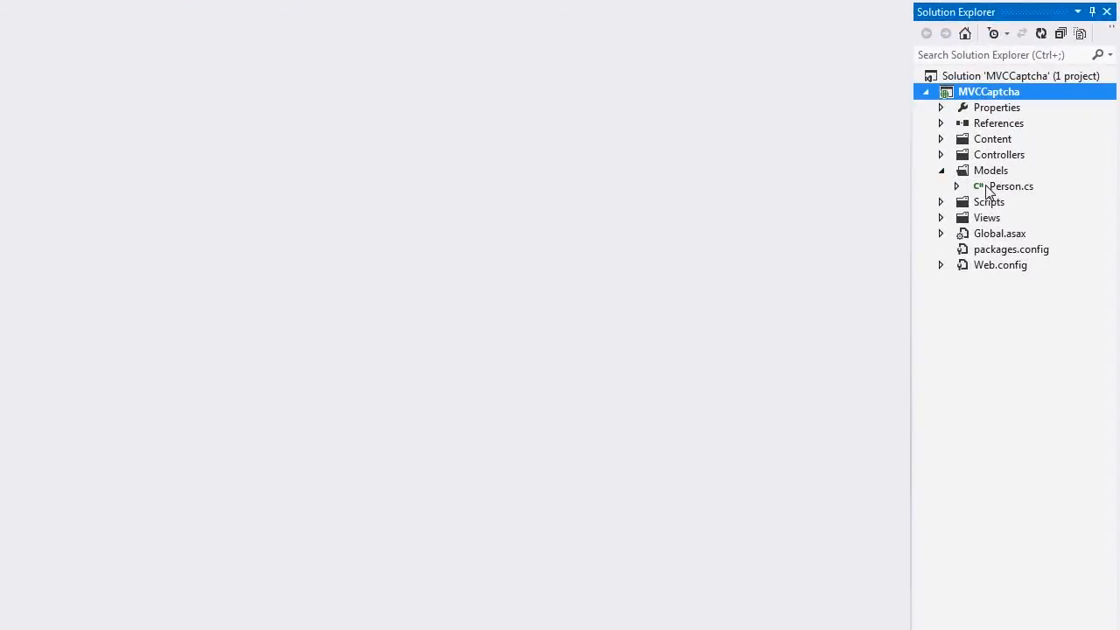
Open HomeController.cs from the Controllers folder and view it at full width.
left_click(1010, 186)
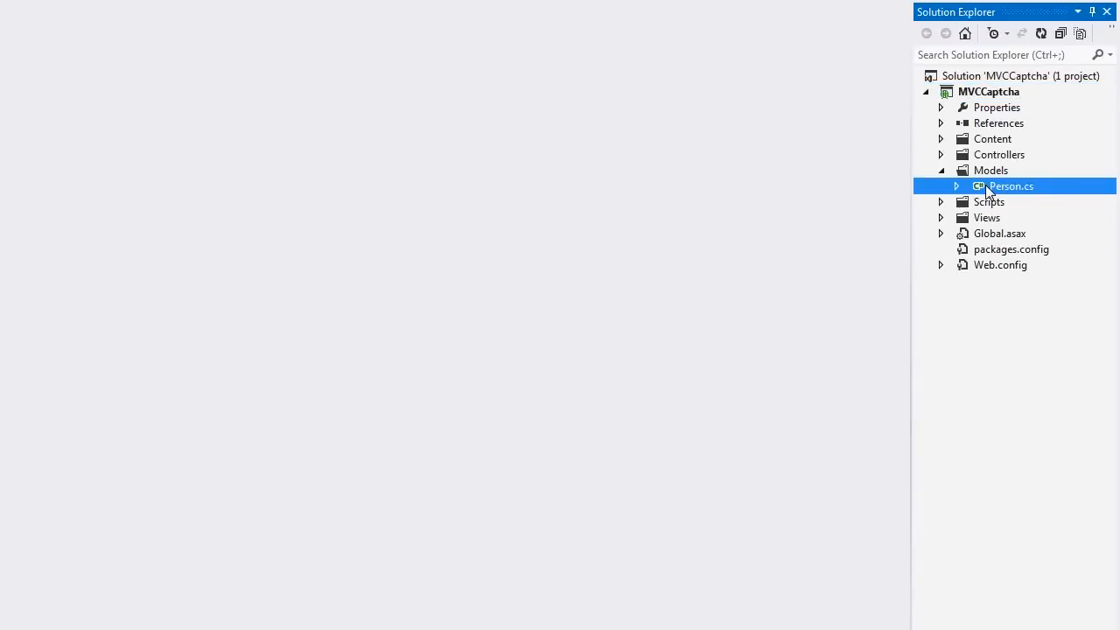
left_click(940, 155)
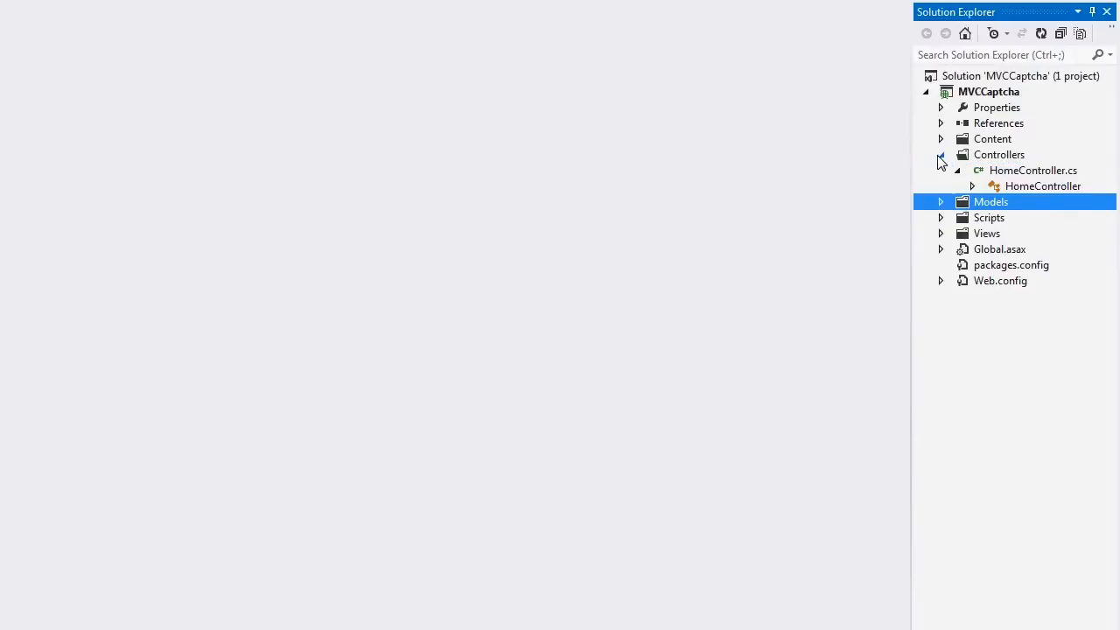
double_click(1032, 170)
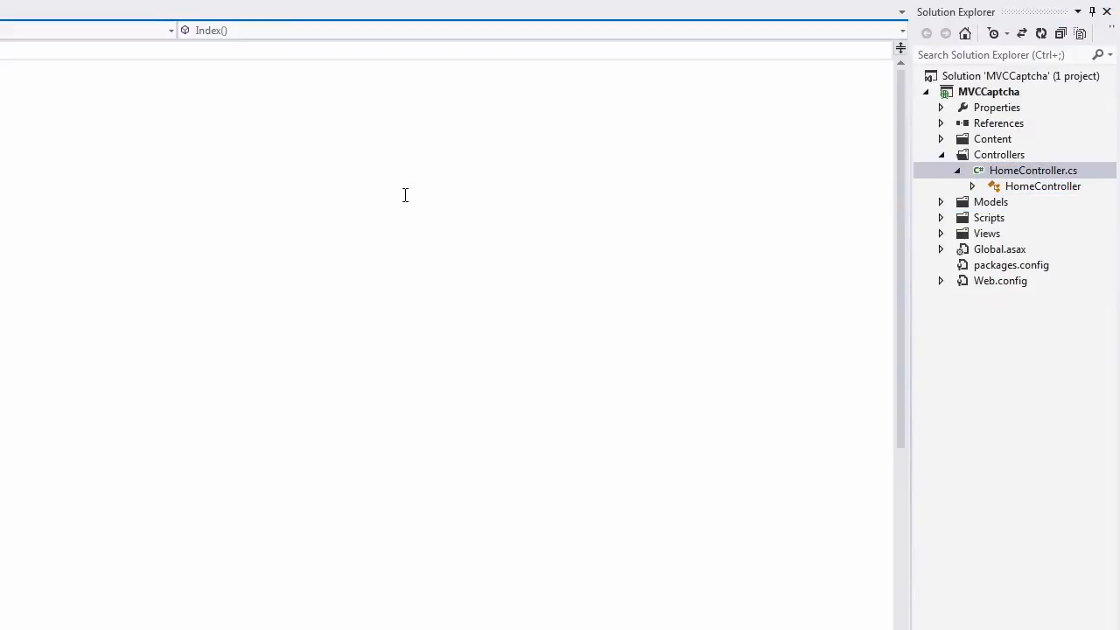
double_click(1033, 170)
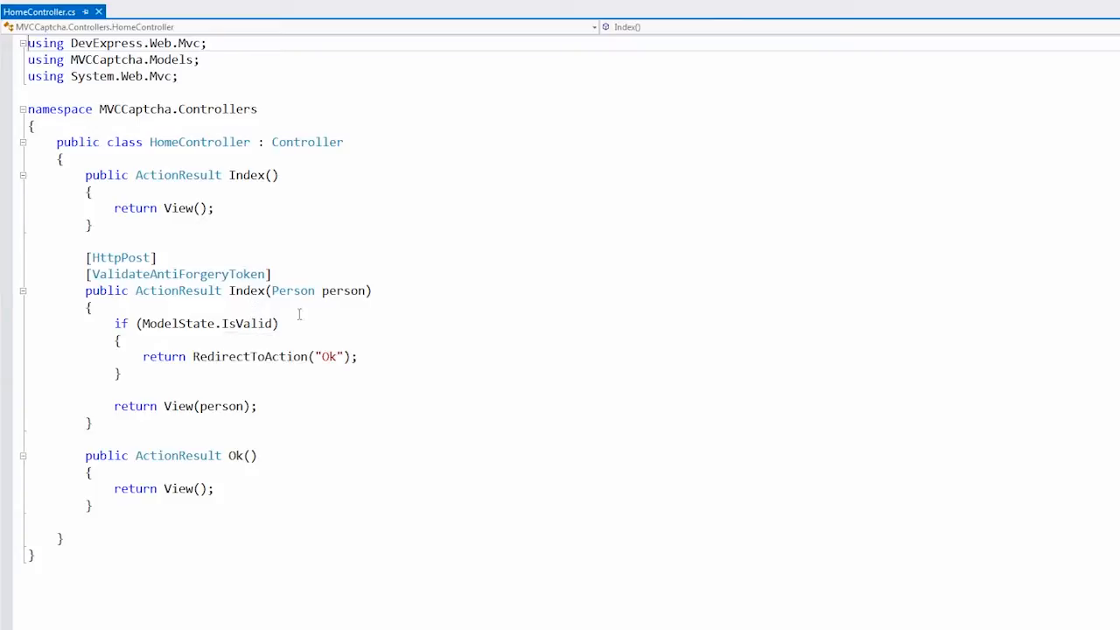
mouse_move(289, 416)
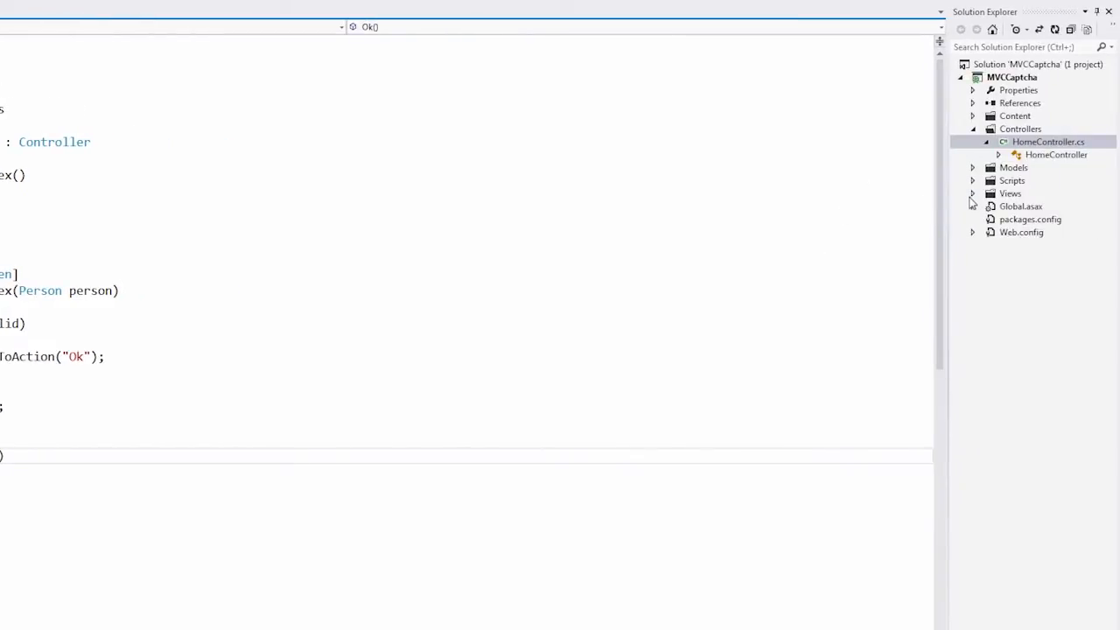
Open the Ok success view from Views/Home, then return to HomeController.
left_click(971, 193)
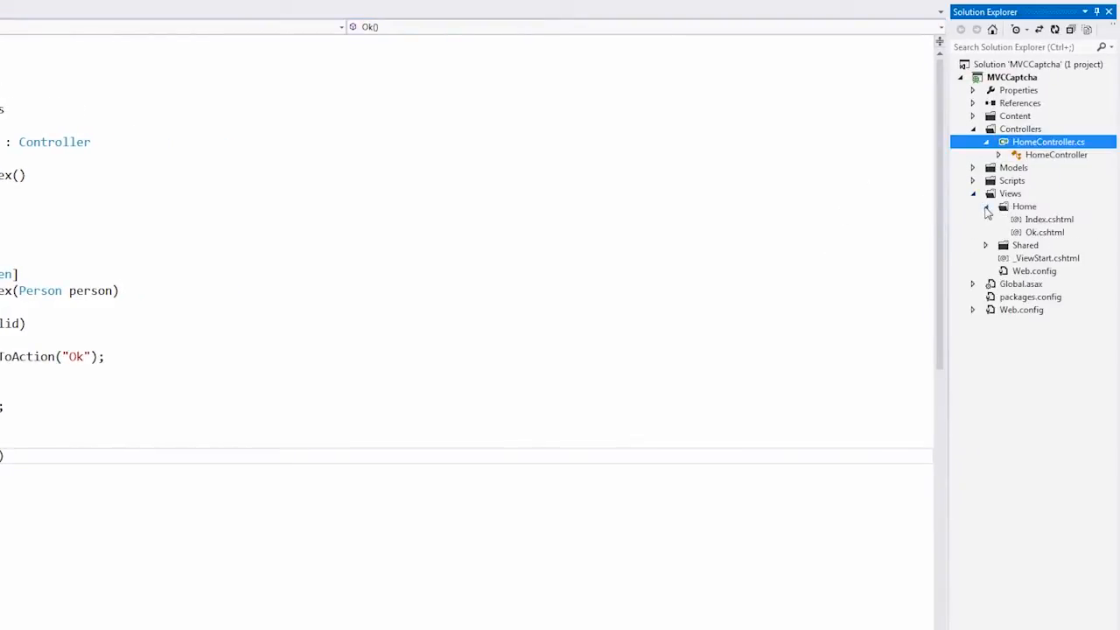
left_click(1044, 232)
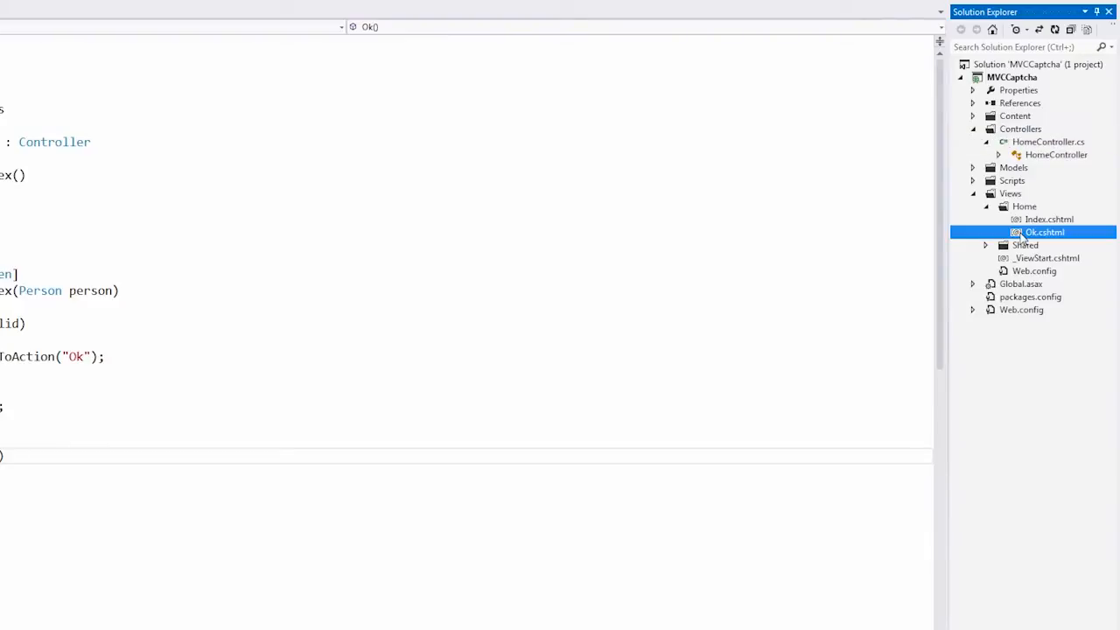
double_click(1044, 232)
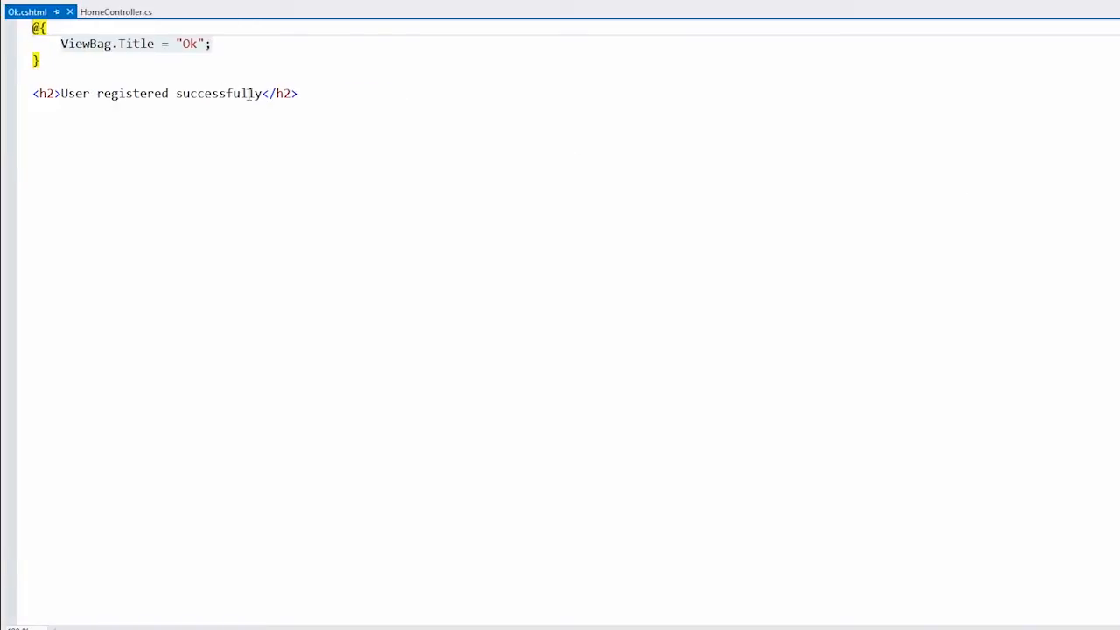
left_click(115, 11)
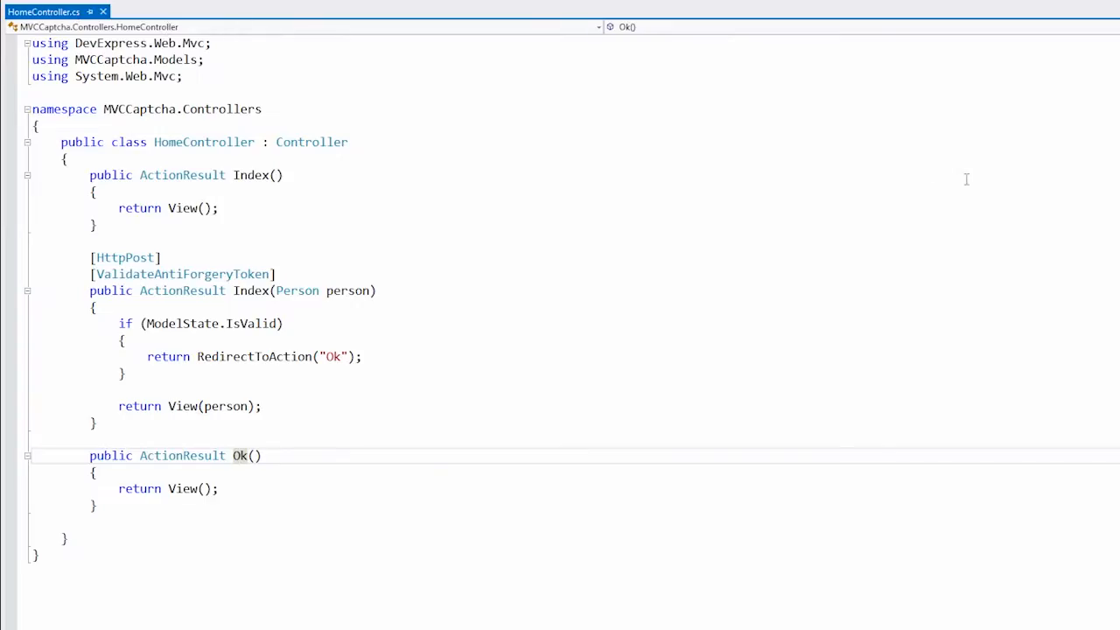
Scroll through the Index registration form view to the submit Button helper.
left_click(33, 11)
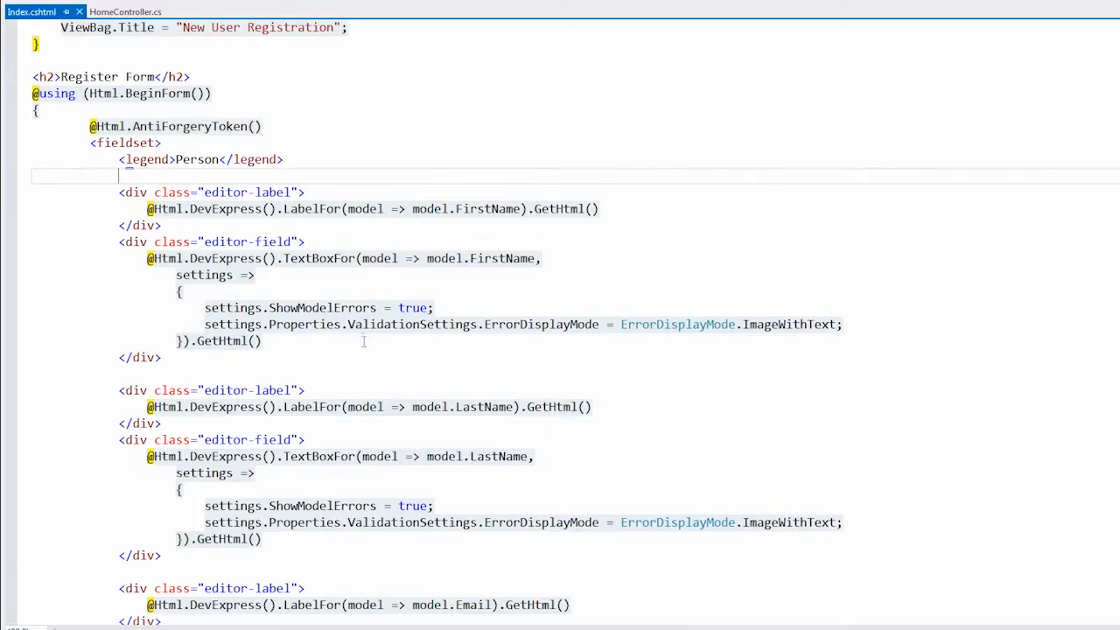
scroll("down", 3)
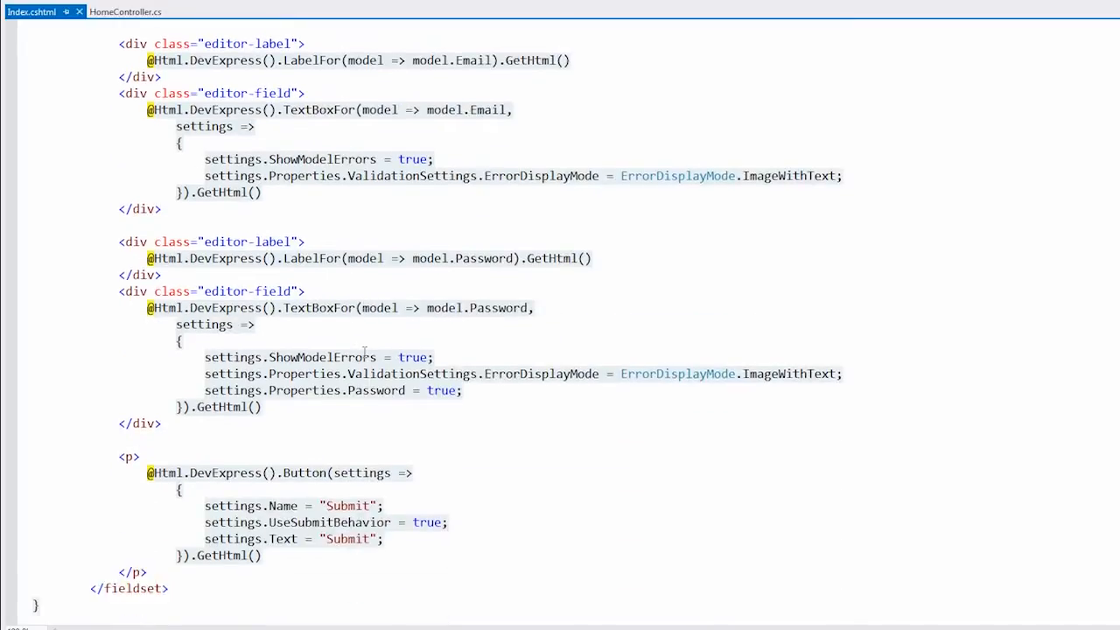
scroll("down", 3)
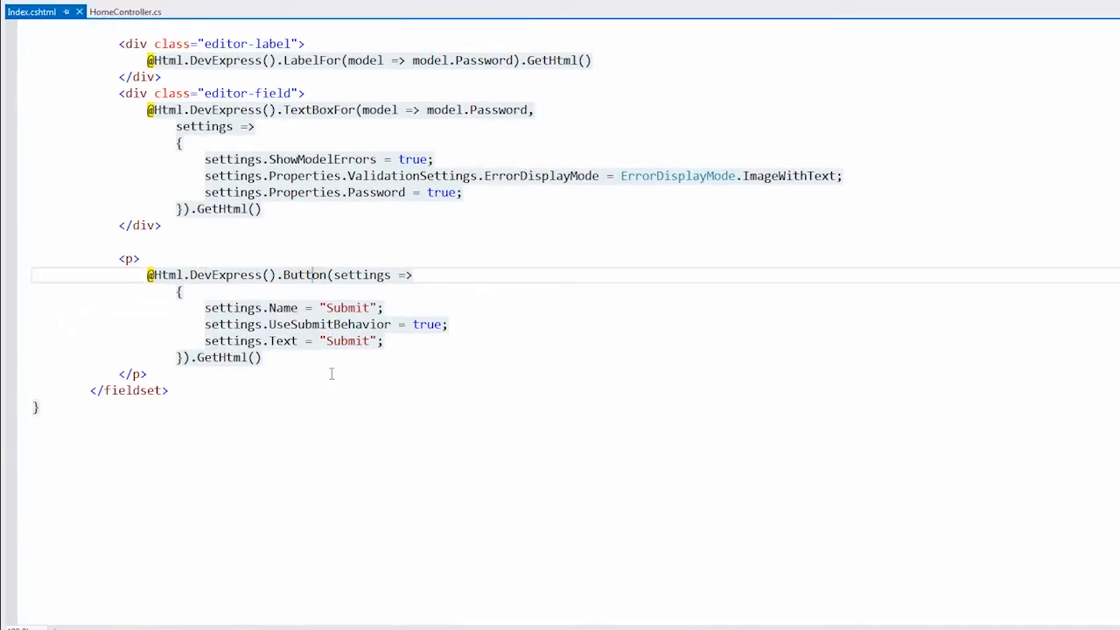
double_click(305, 274)
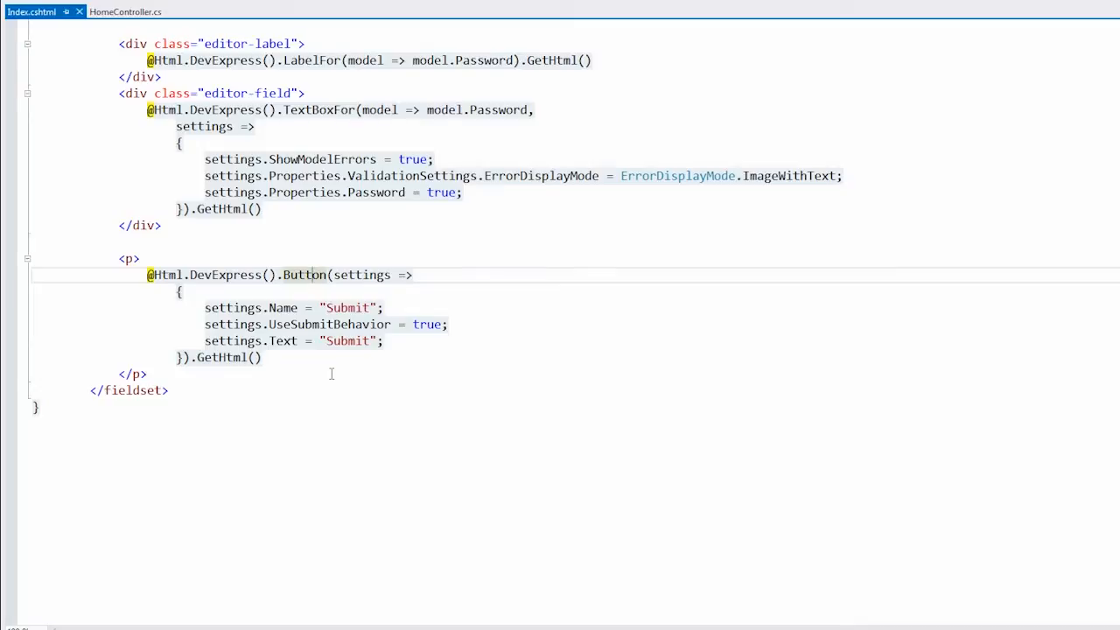
mouse_move(541, 24)
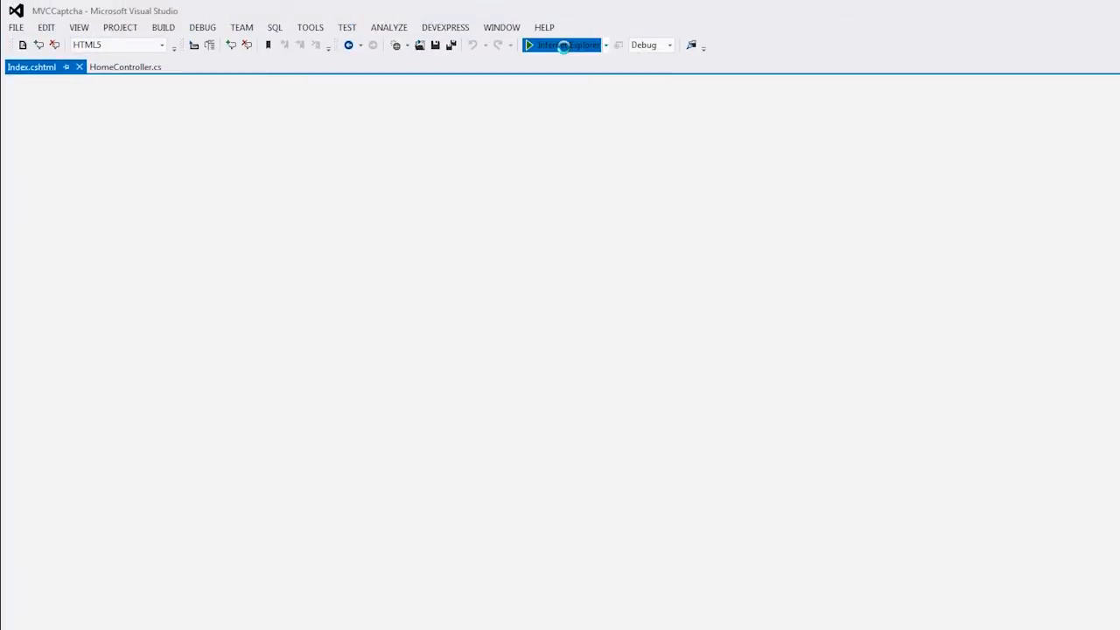
Fill the Register Form with FirstName and LastName 'test', email and password.
left_click(531, 44)
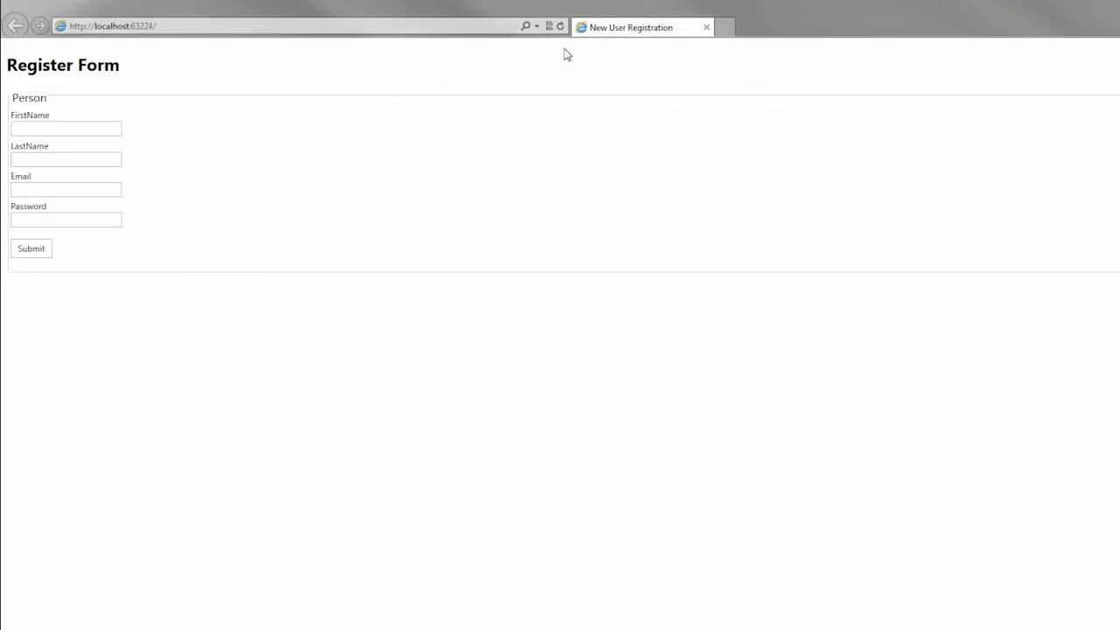
type("t")
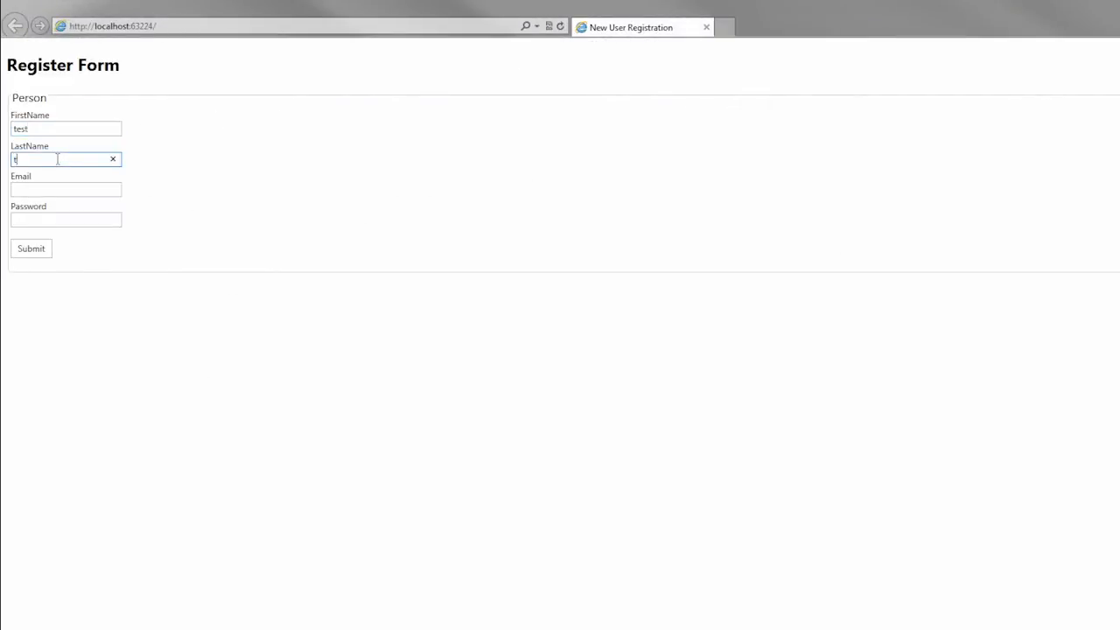
type("test")
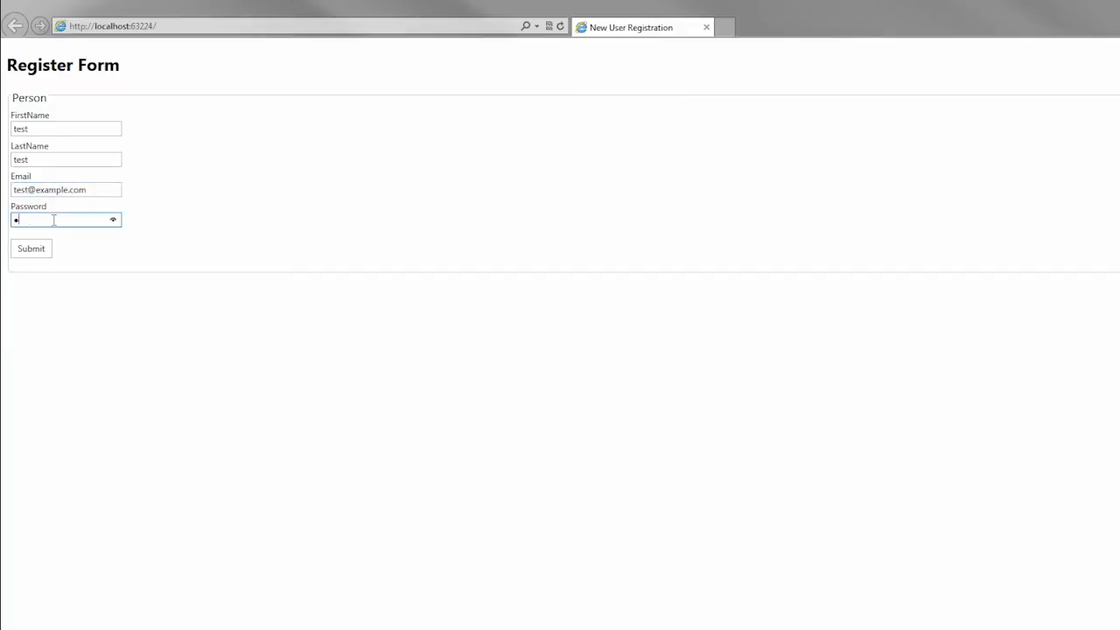
left_click(31, 249)
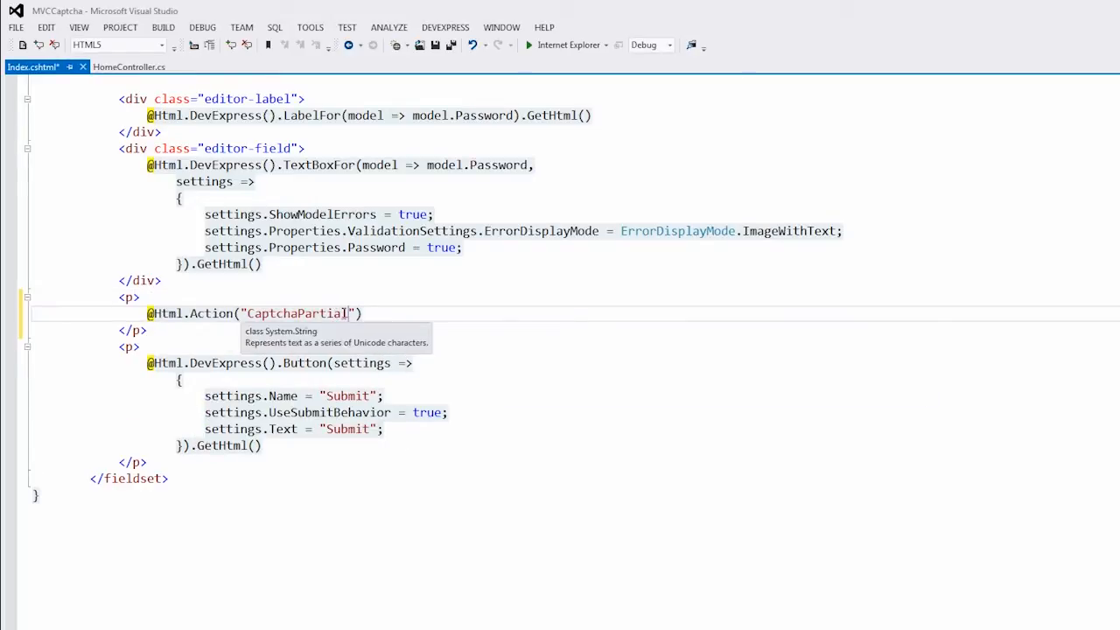
Copy the CaptchaPartial action name and name the new HomeController action CaptchaPartial.
right_click(302, 313)
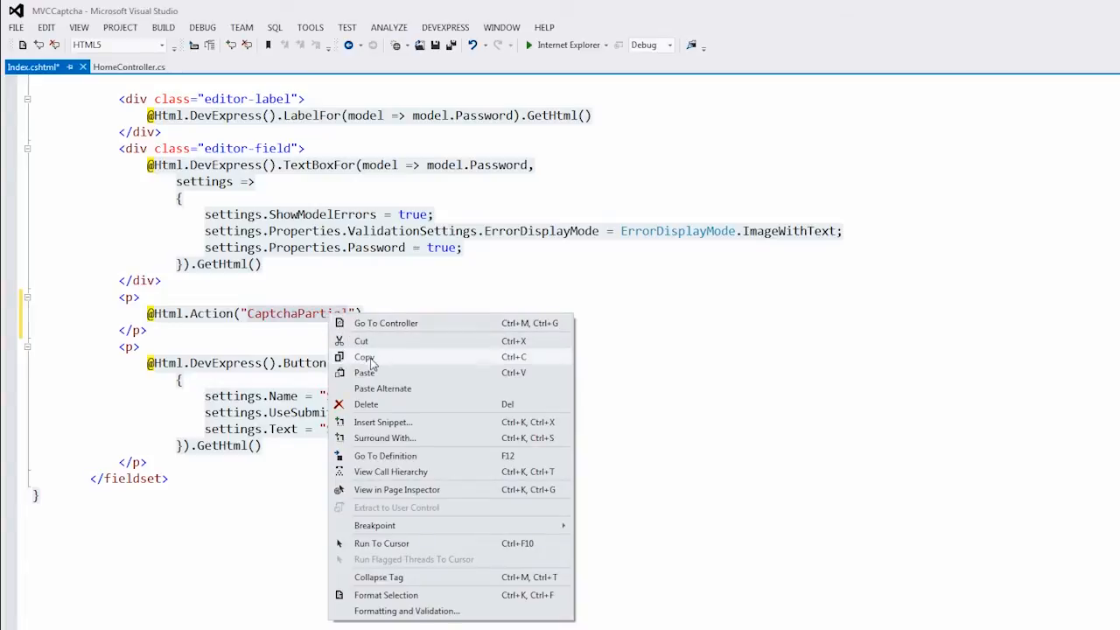
left_click(386, 323)
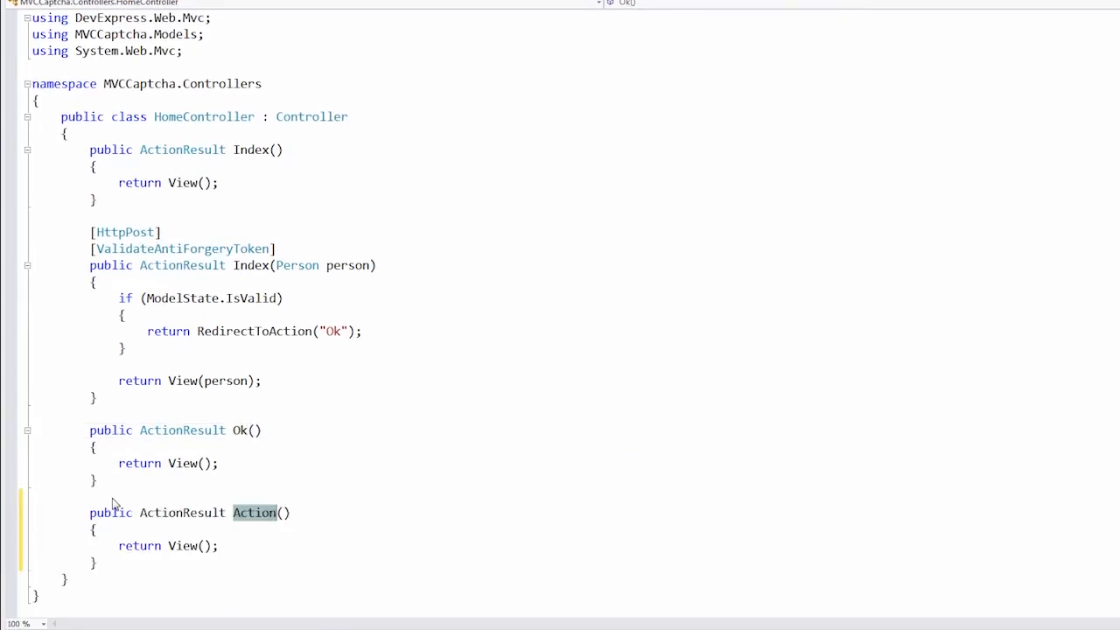
type("CaptchaPartial\")")
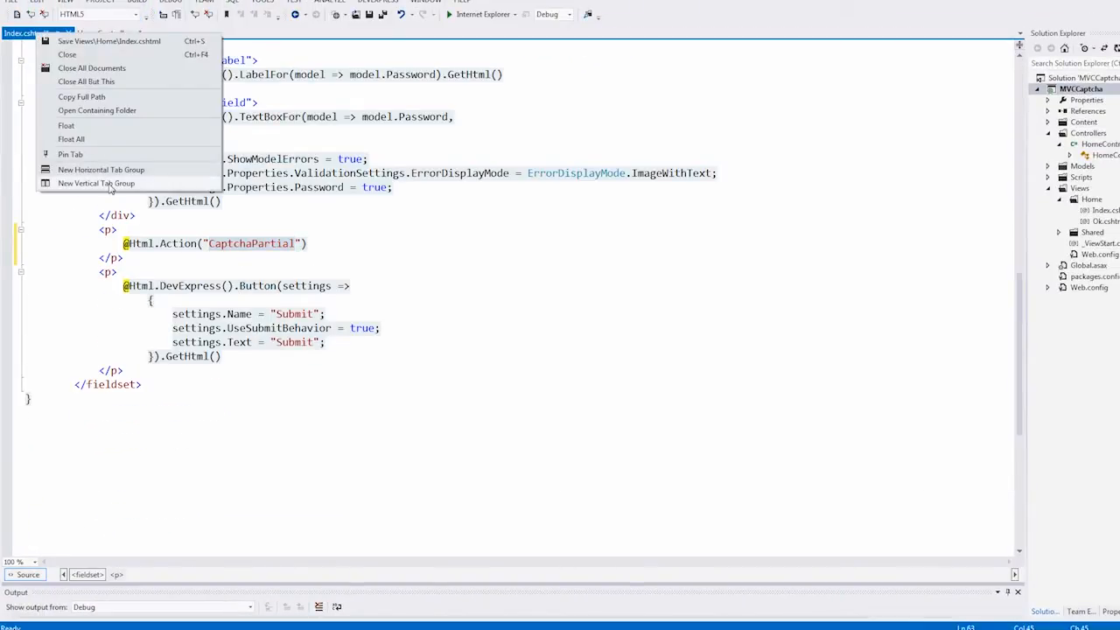
Show HomeController.cs and Index.cshtml side by side in vertical tab groups.
left_click(96, 183)
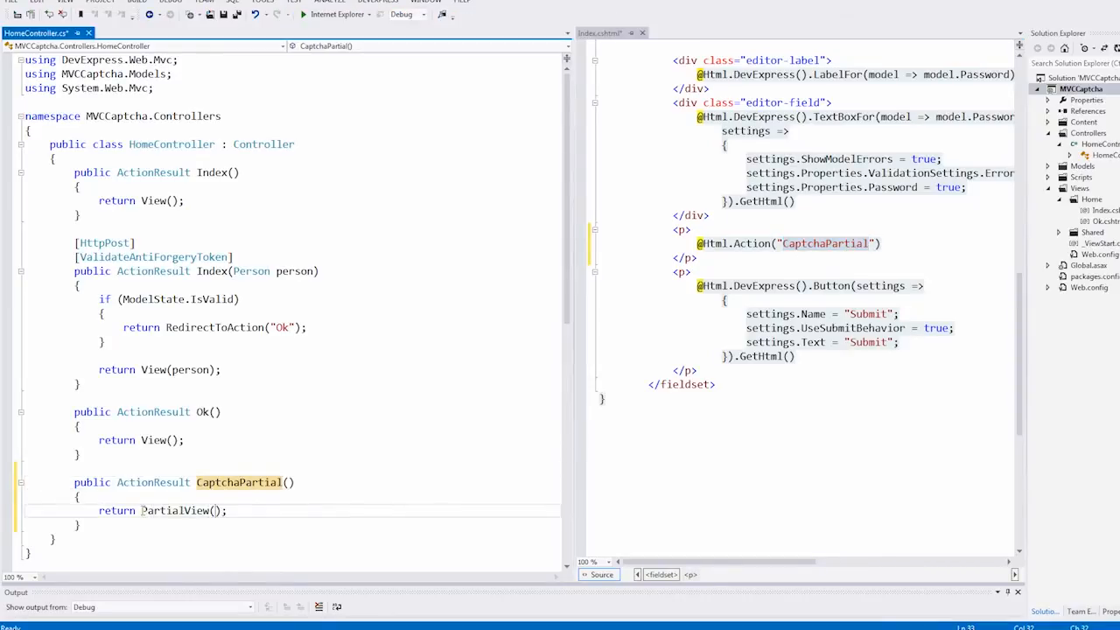
Create a _CaptchaPartial partial view for the CaptchaPartial action.
right_click(236, 482)
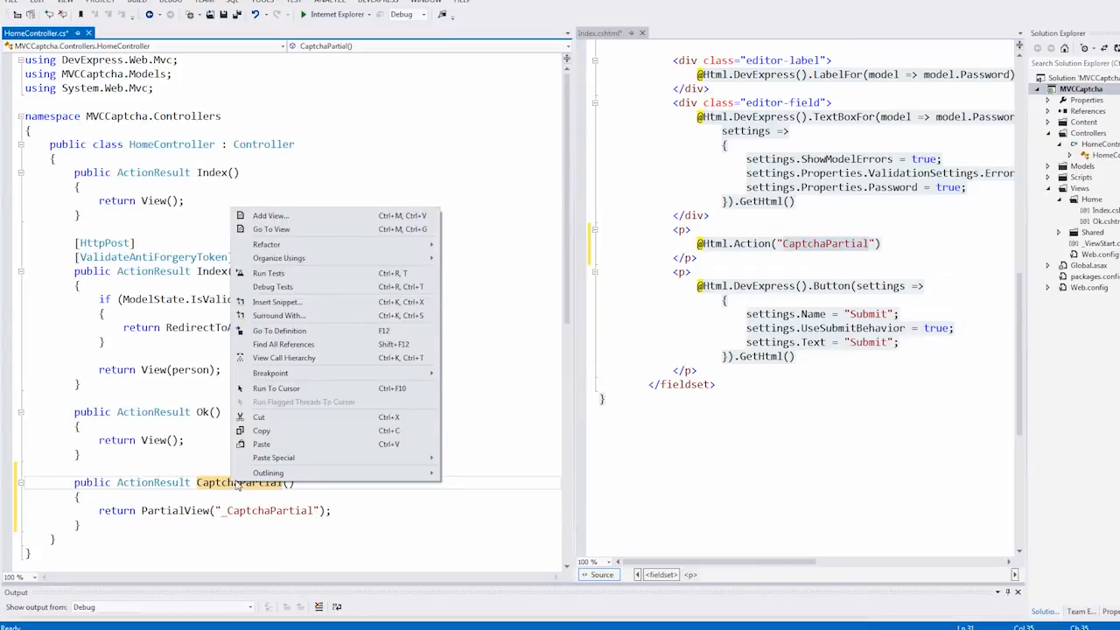
left_click(270, 215)
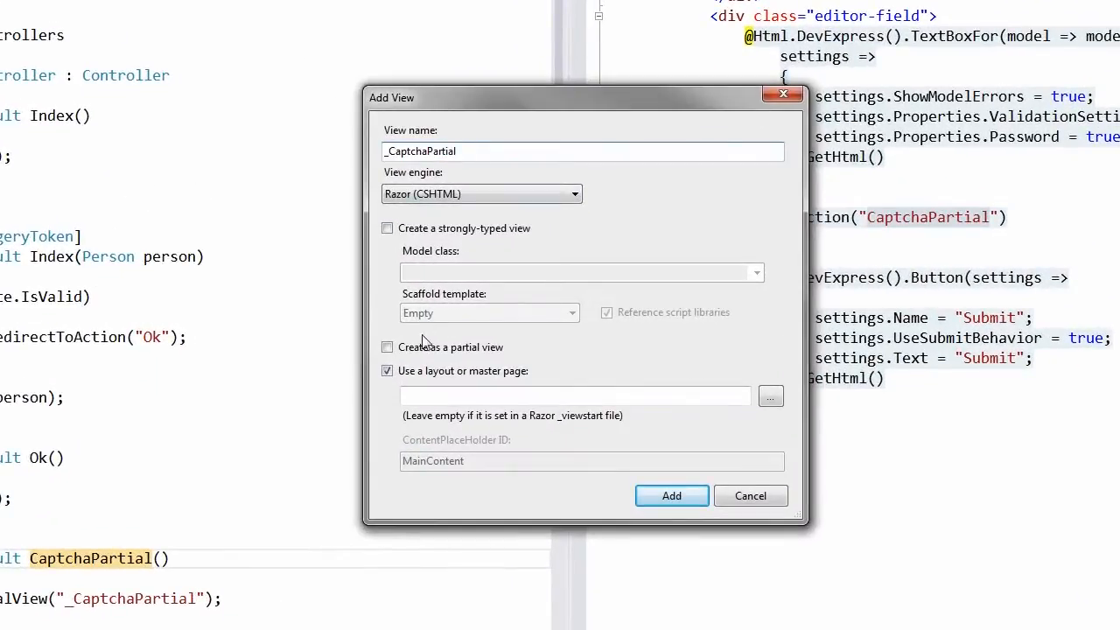
left_click(388, 346)
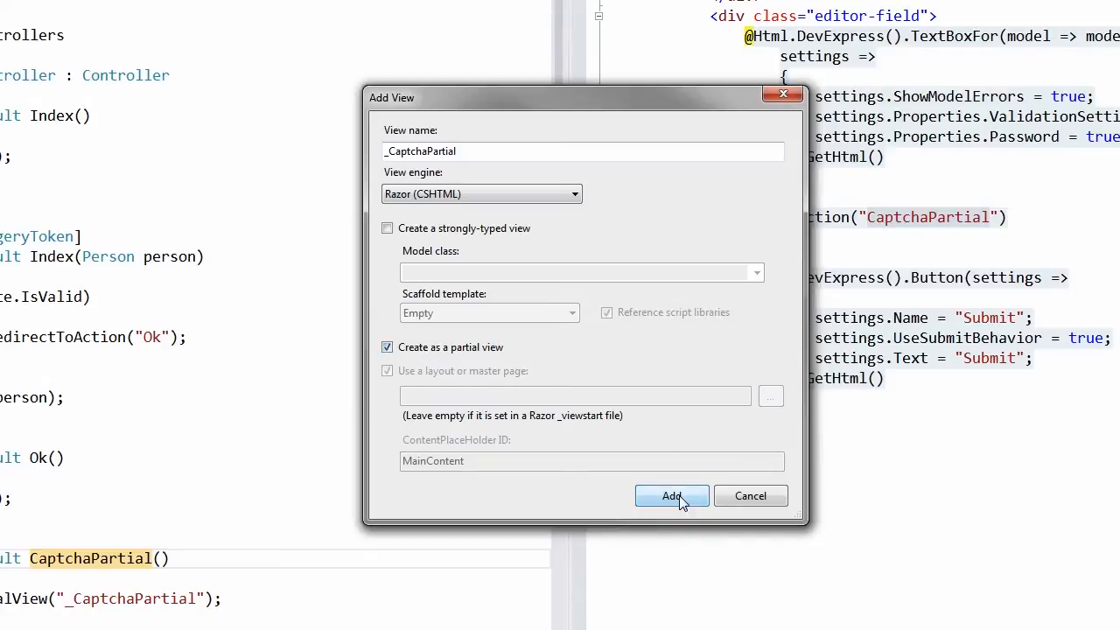
left_click(671, 495)
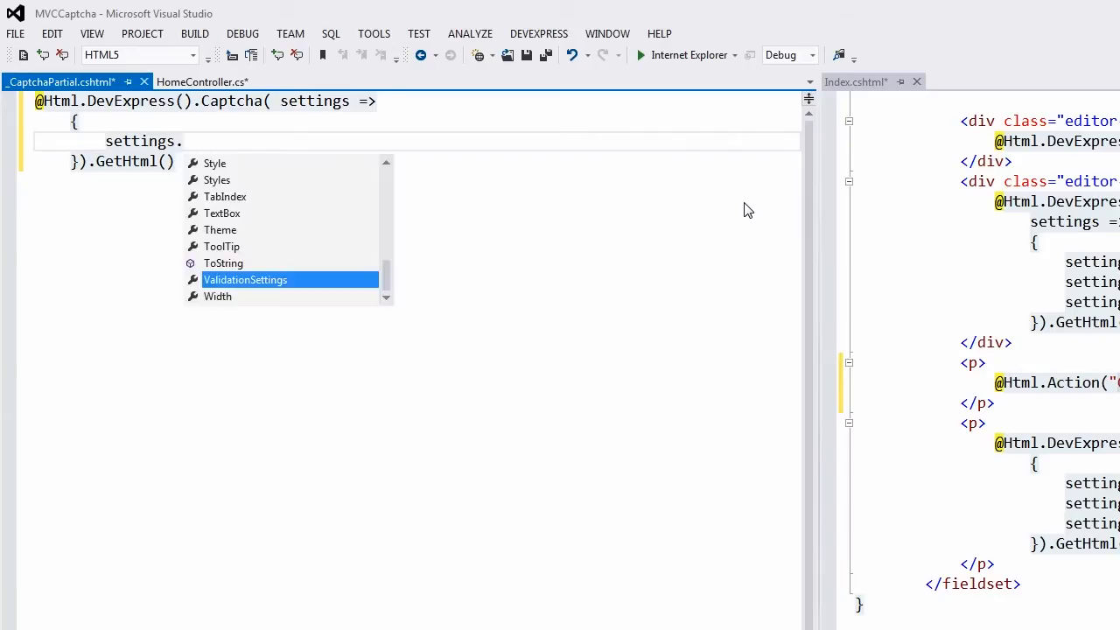
Set the captcha Name to 'captcha' and its callback route to Home/CaptchaPartial.
type("Name = \"captcha\";")
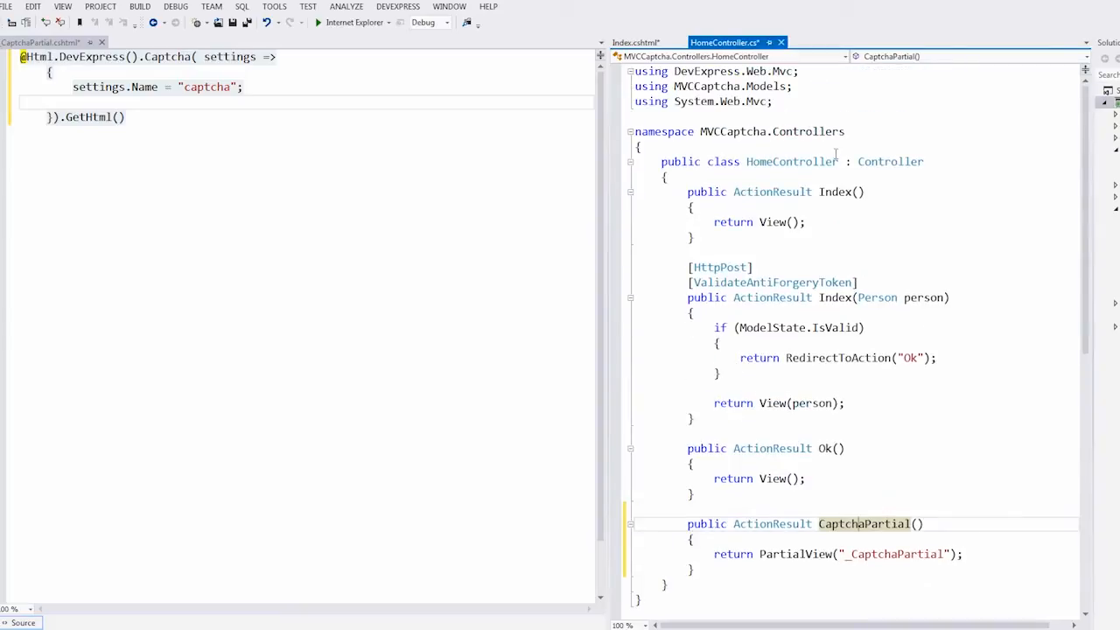
double_click(759, 161)
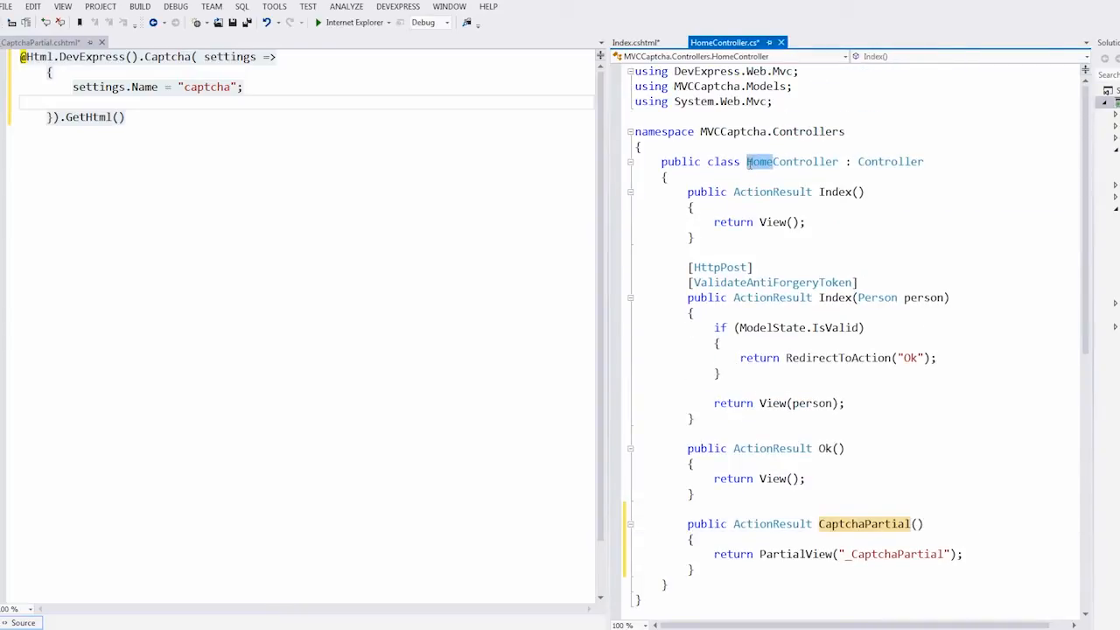
left_click(72, 102)
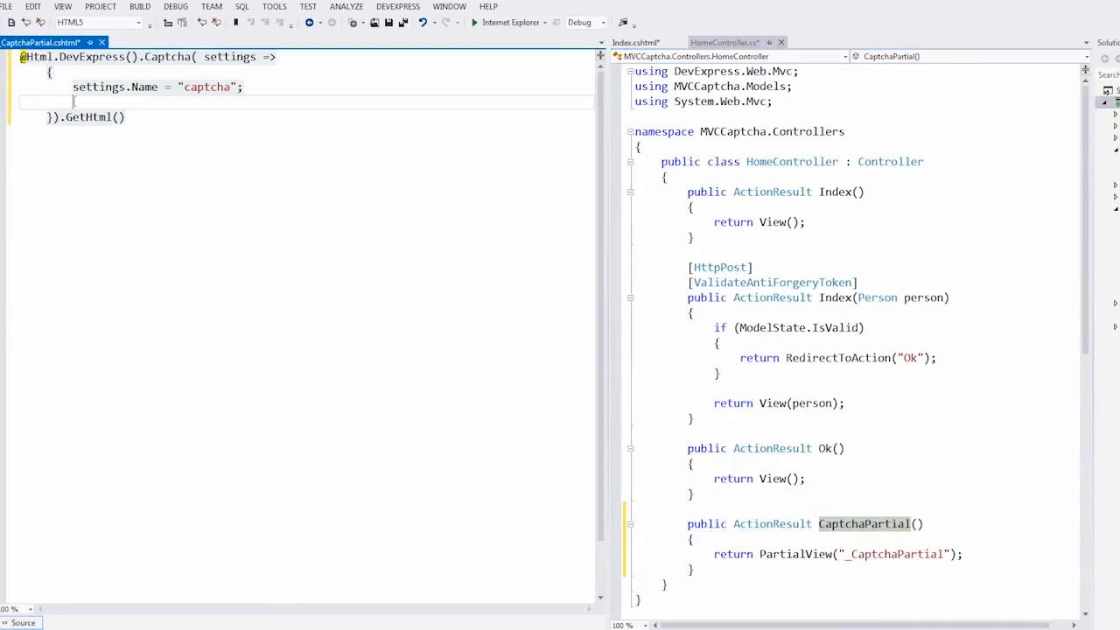
type("settings.CallbackRouteValues = new")
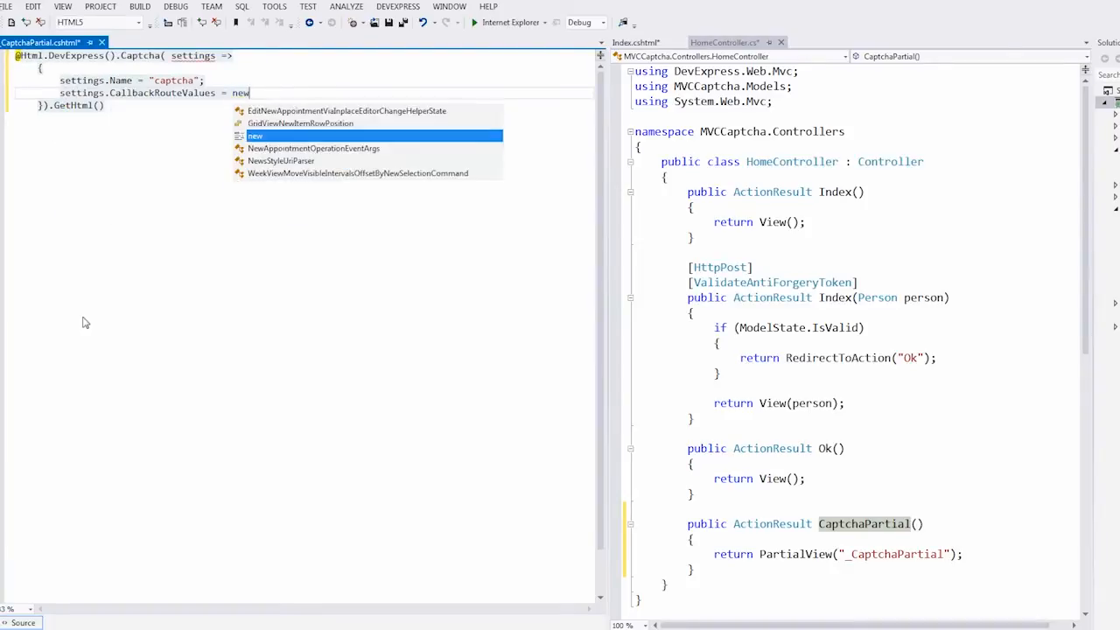
type("{ Controller = \"Home\", Action = \"CaptchaPartial\" };")
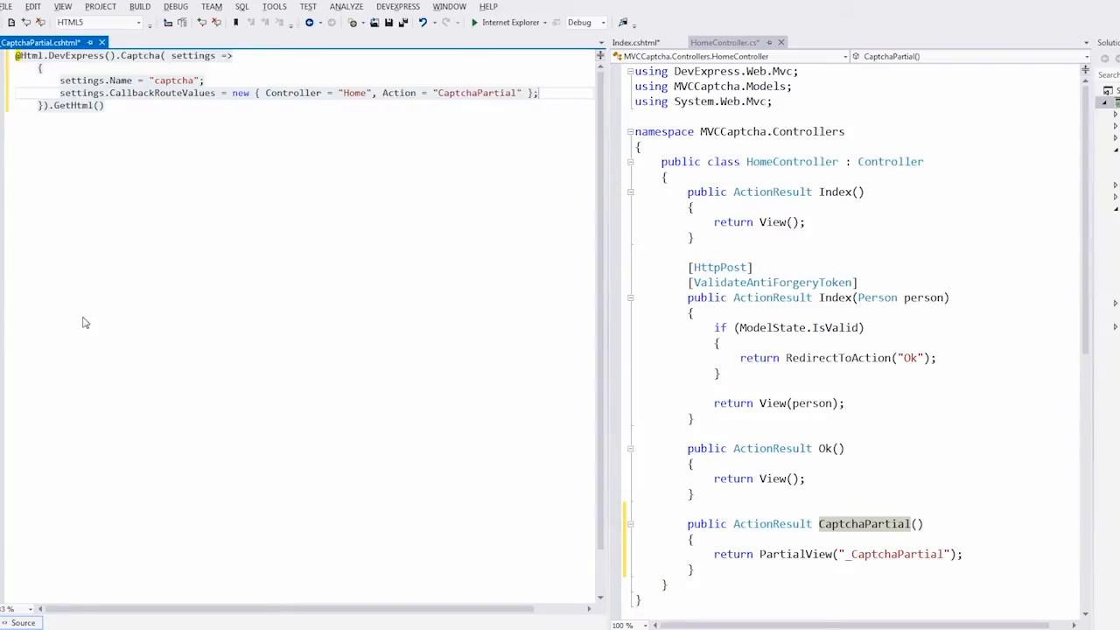
Add the character set, code length 3, and required validation with 'Input the code'.
type("settings.CharacterSet = \"123456abcdef\";")
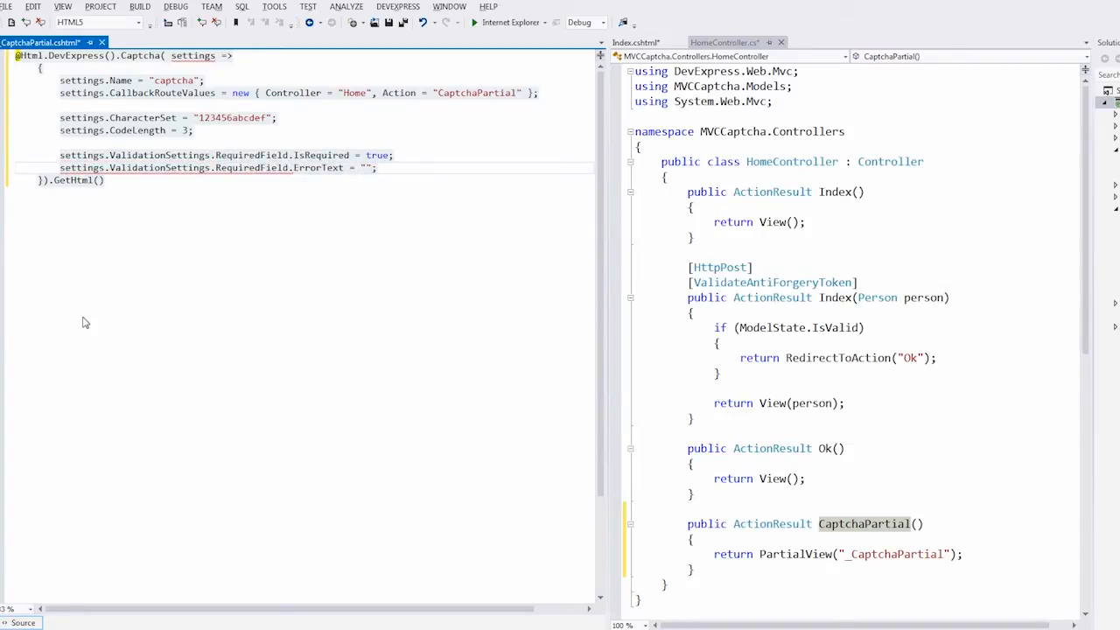
type("settings.v")
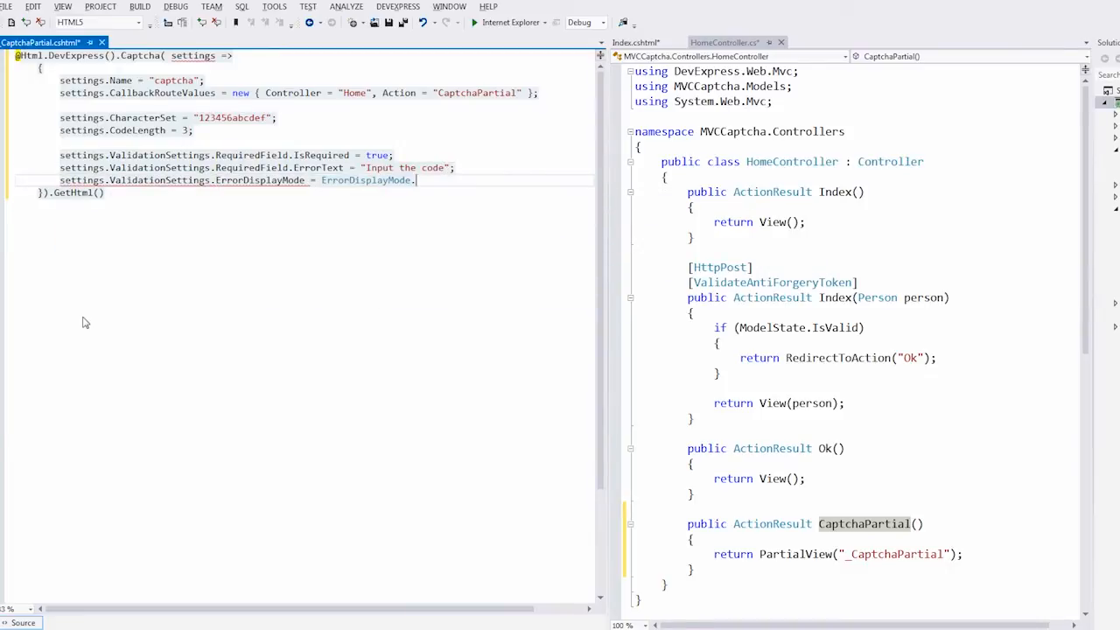
type(".")
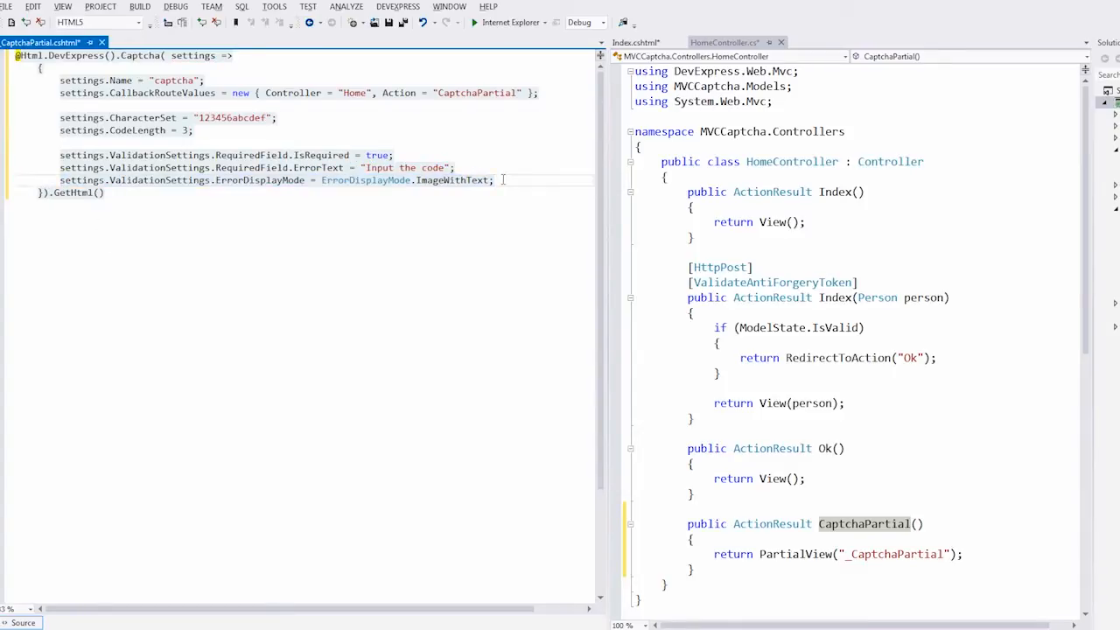
left_click(635, 42)
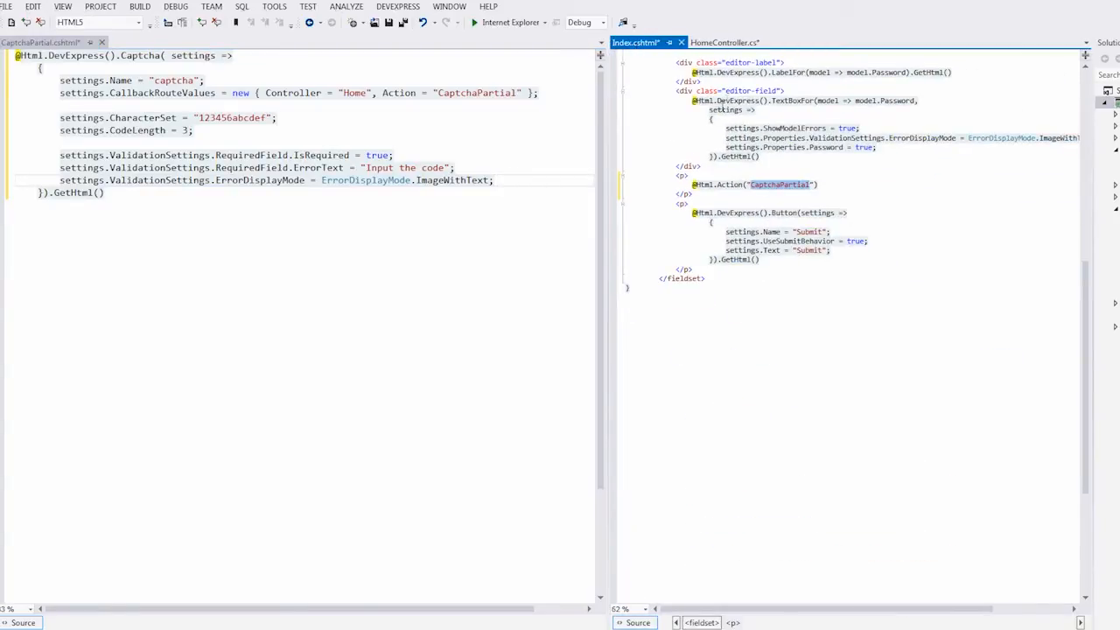
Add settings.TextBox.Position = ControlPosition.Bottom to the captcha settings.
left_click(738, 100)
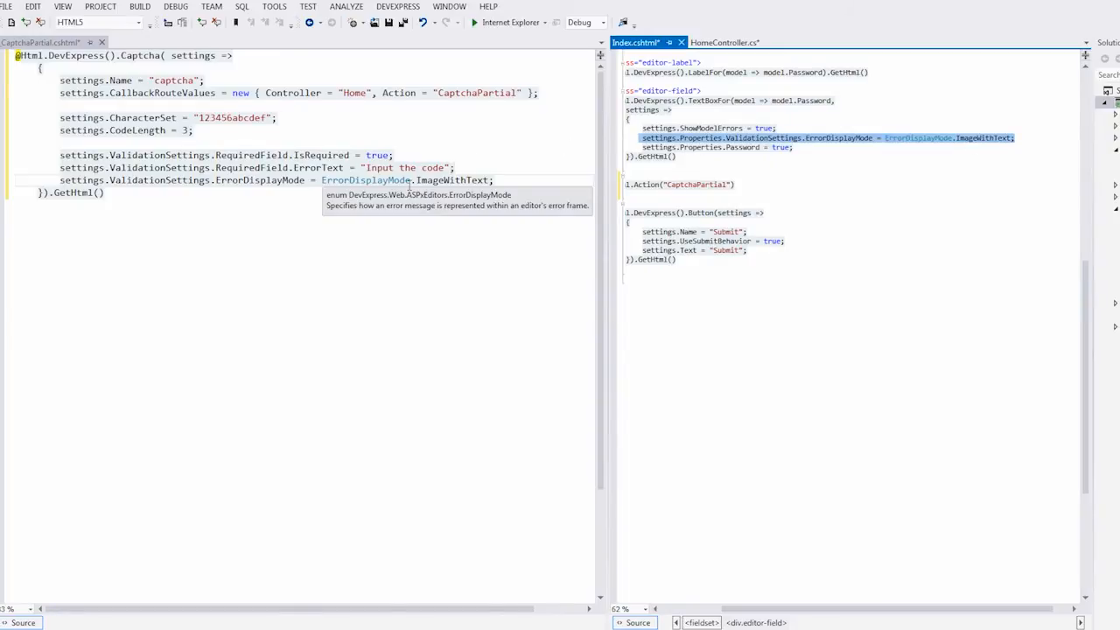
left_click(501, 185)
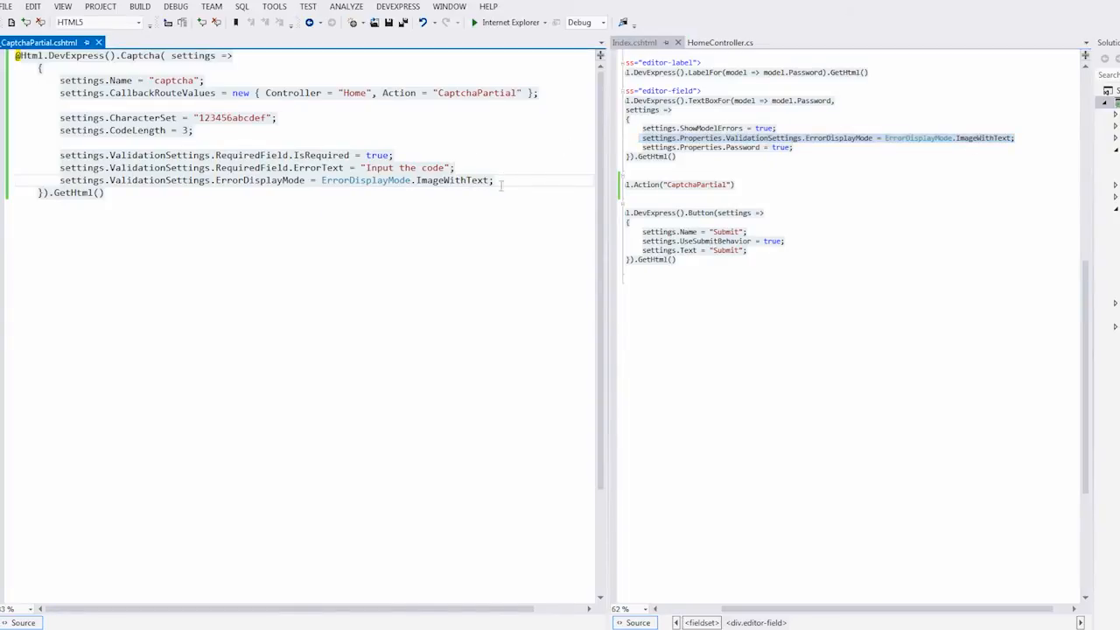
type("settings.TextBox.Position = DevExpress.Web.ASPxEditors.Captcha.ControlPosition.")
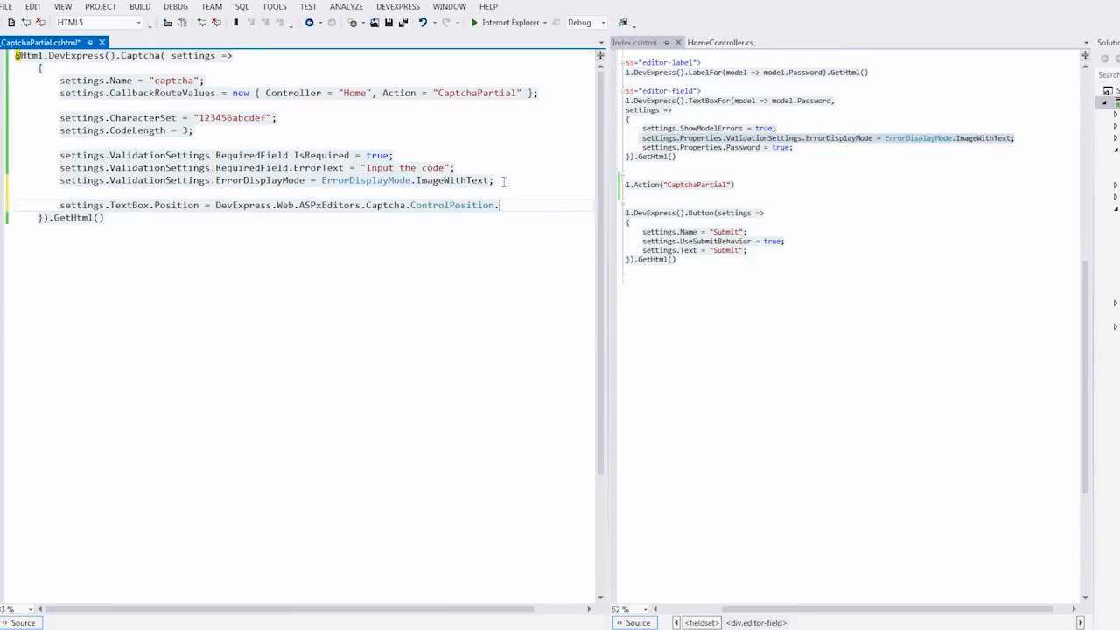
type("Bottom")
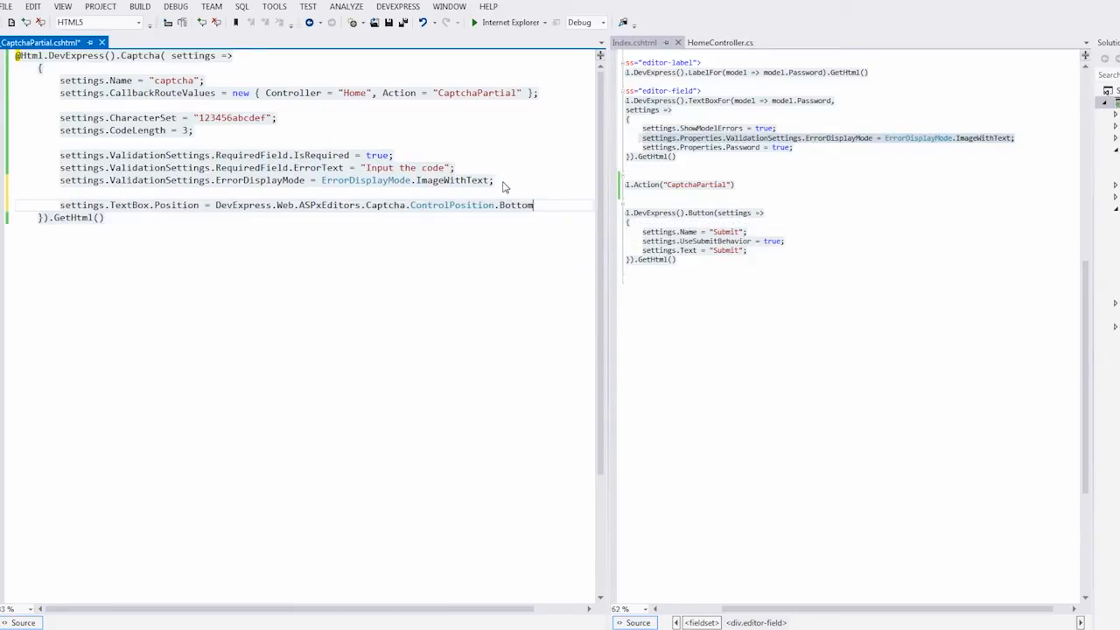
type(";")
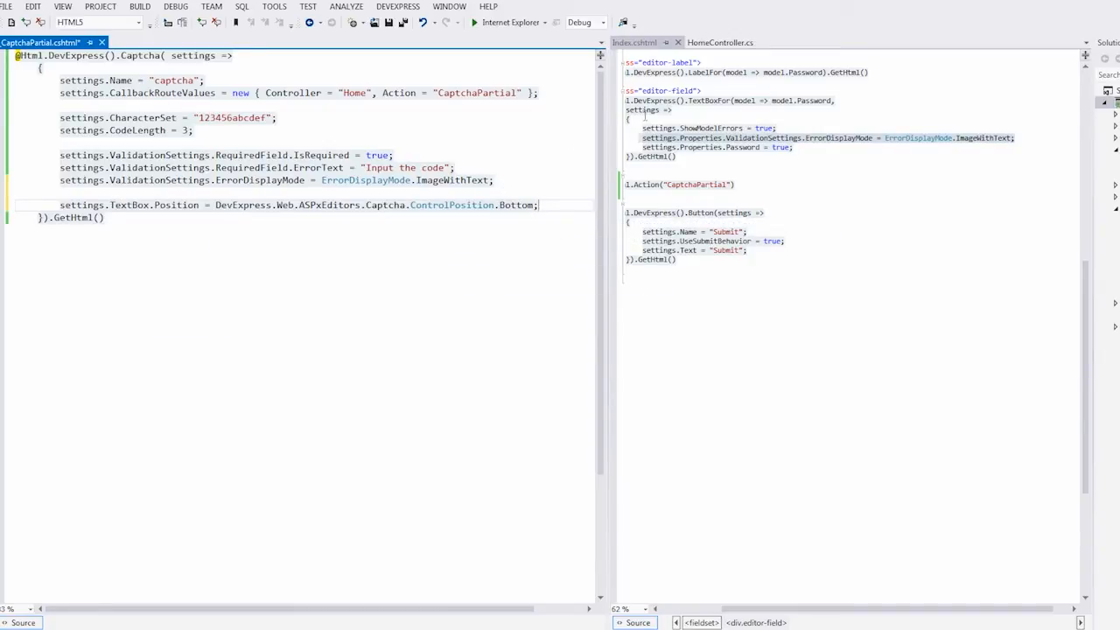
left_click(719, 42)
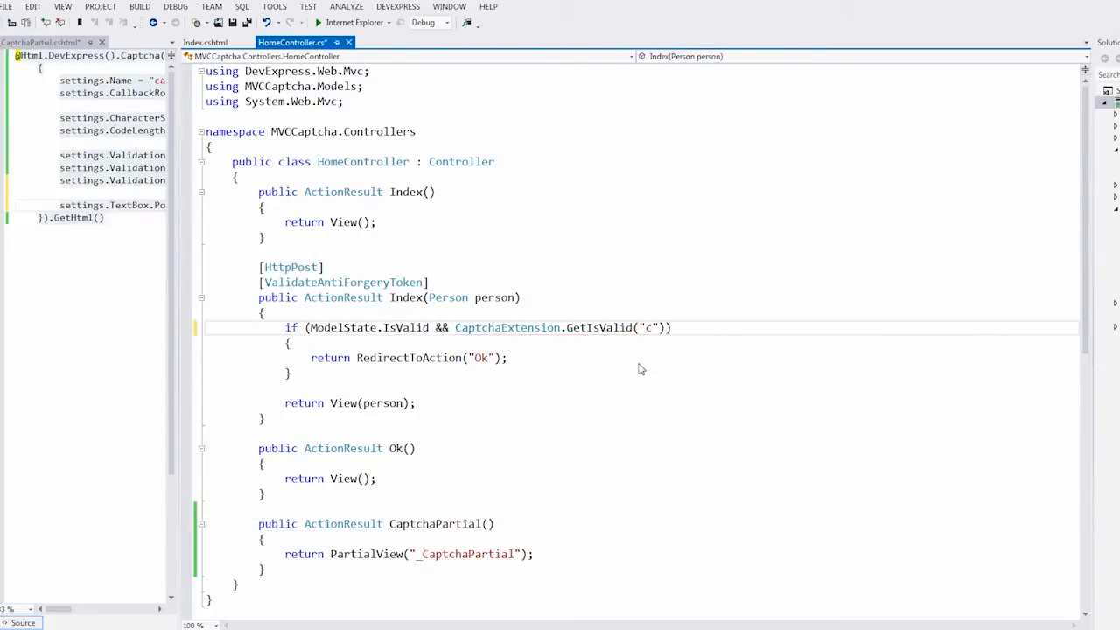
Require CaptchaExtension.GetIsValid("captcha") in the POST Index check and run the site.
type("aptcha")
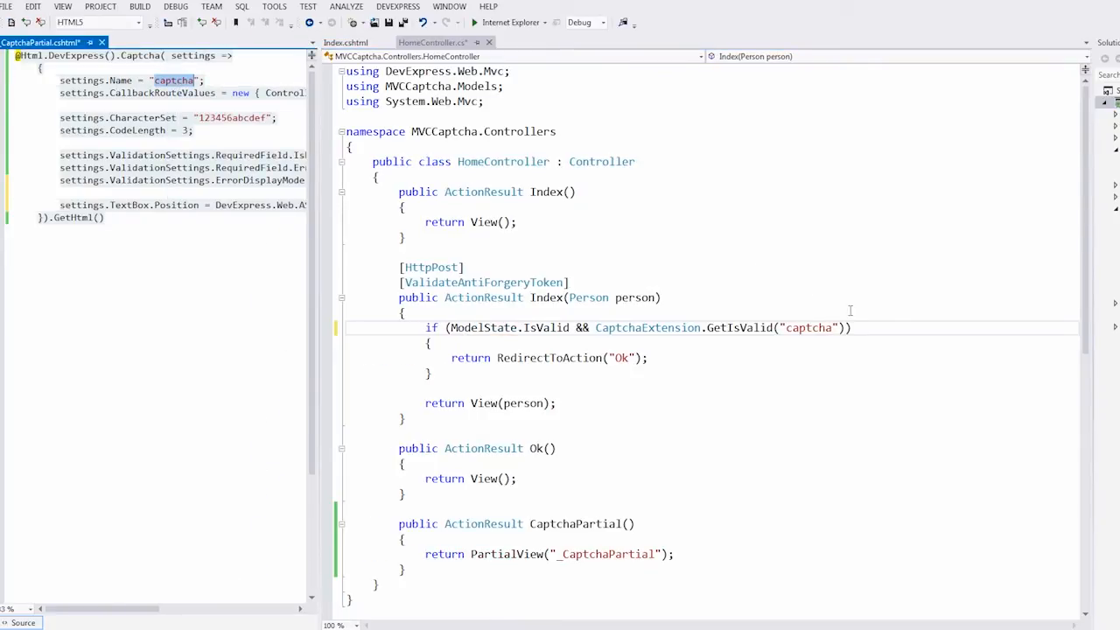
left_click(884, 327)
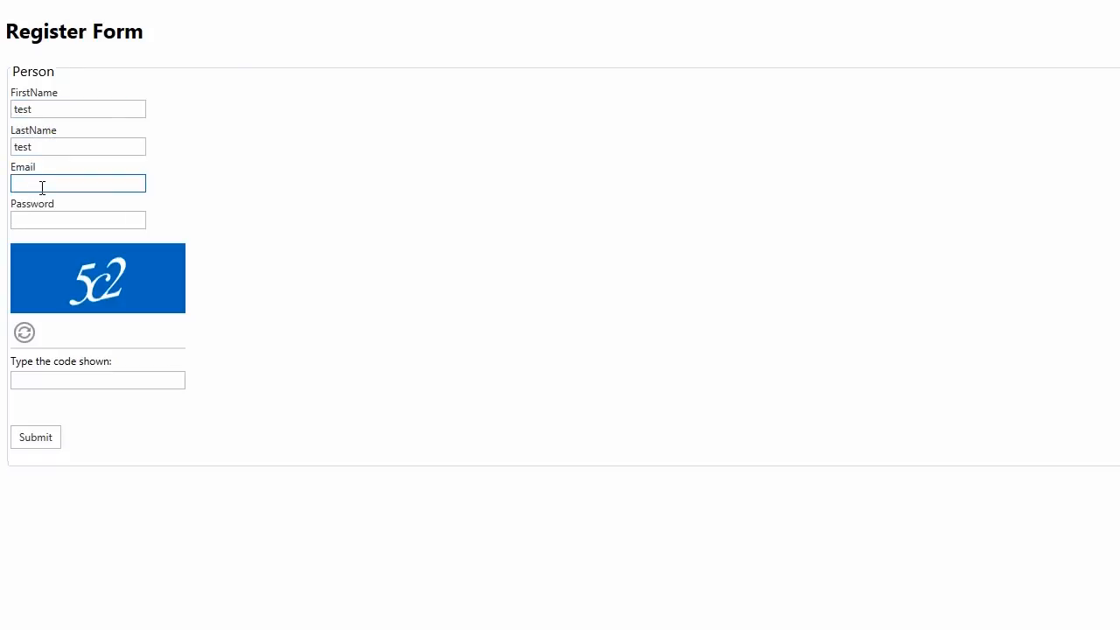
type("test@example.com")
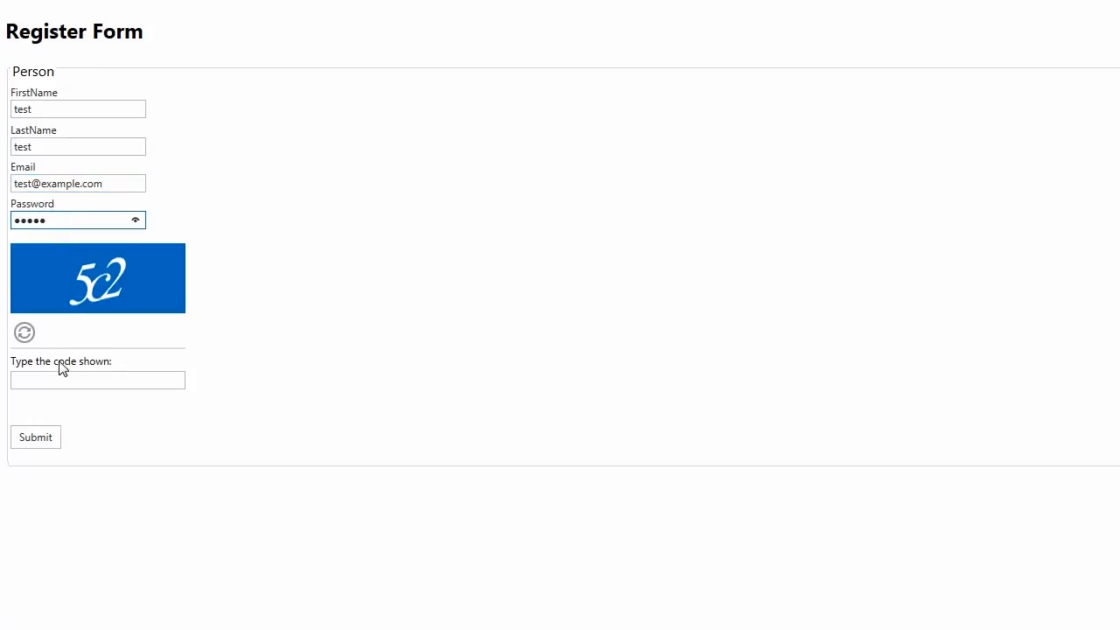
type("33333")
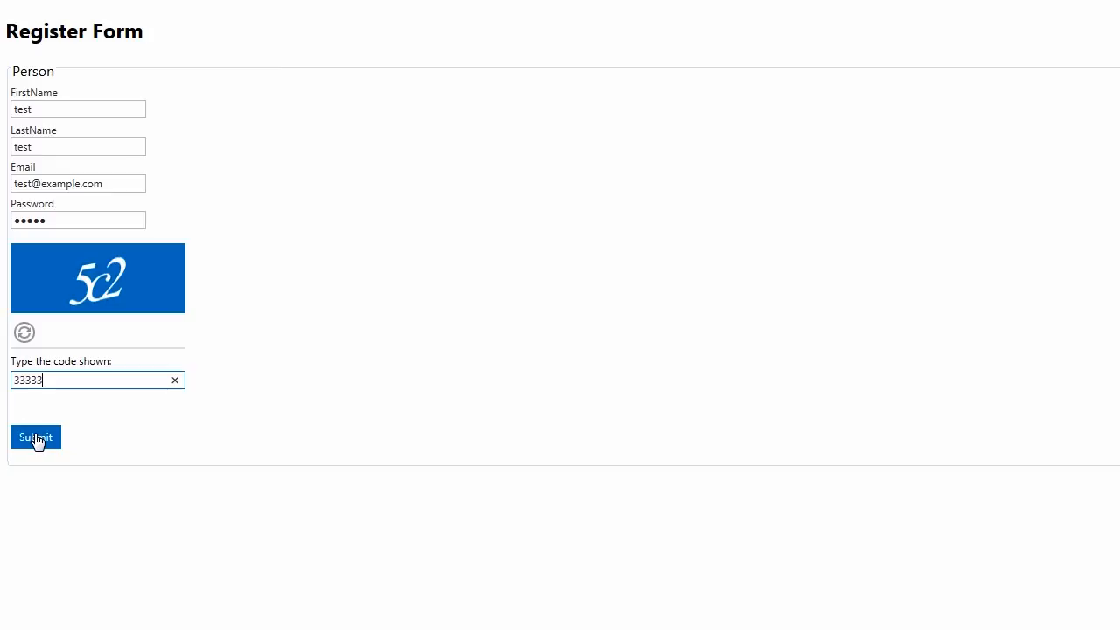
left_click(35, 437)
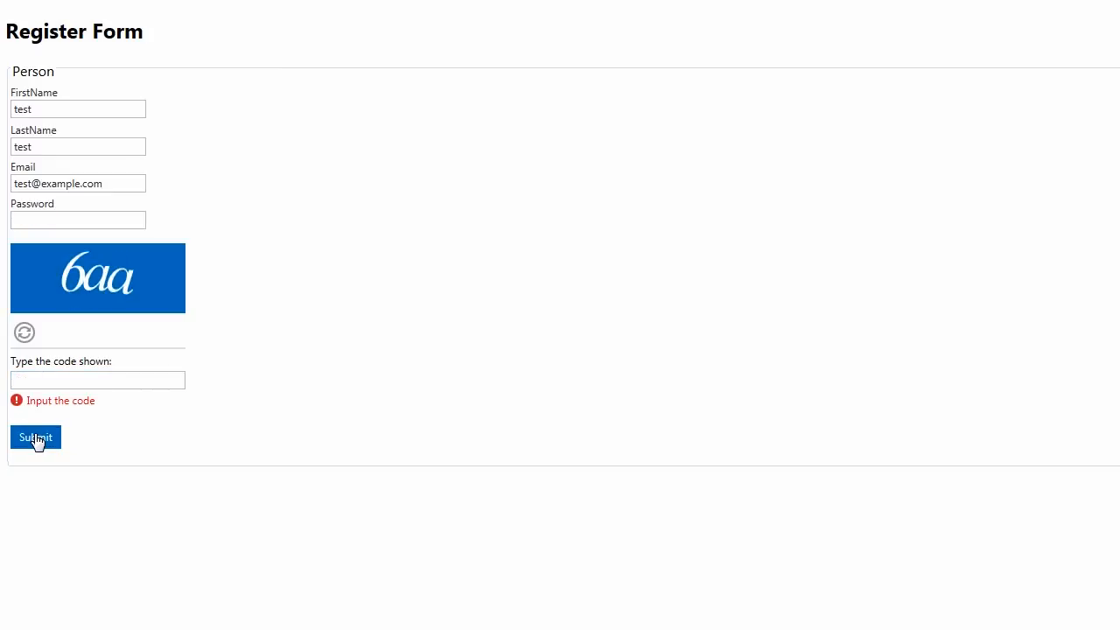
Enter captcha code 6aa, add a password, clear LastName and resubmit to flag it as required.
type("6aa")
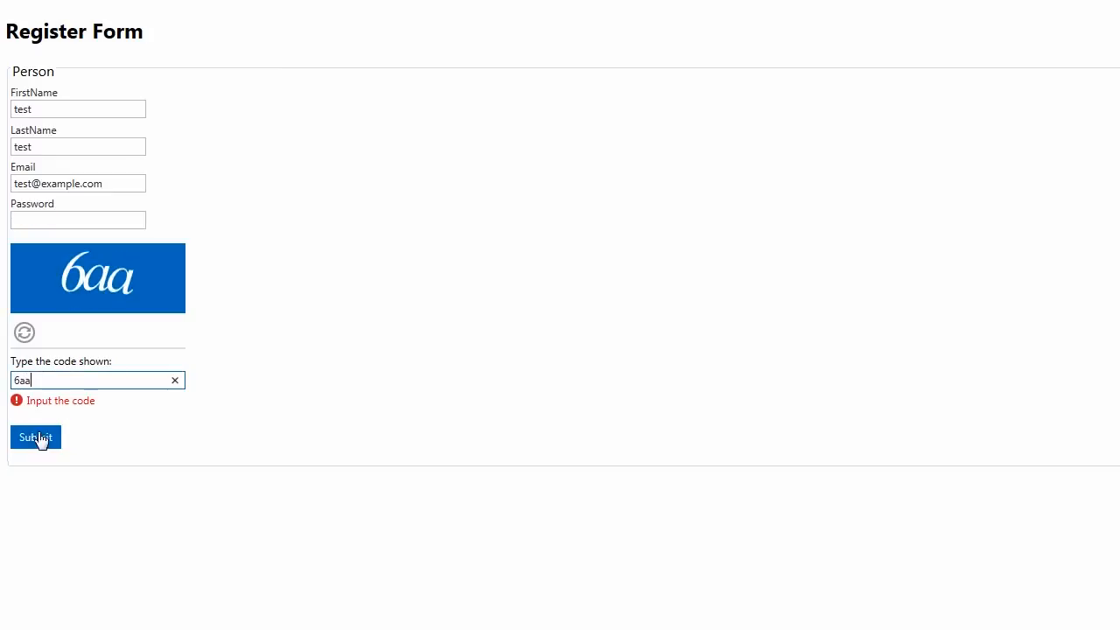
left_click(35, 437)
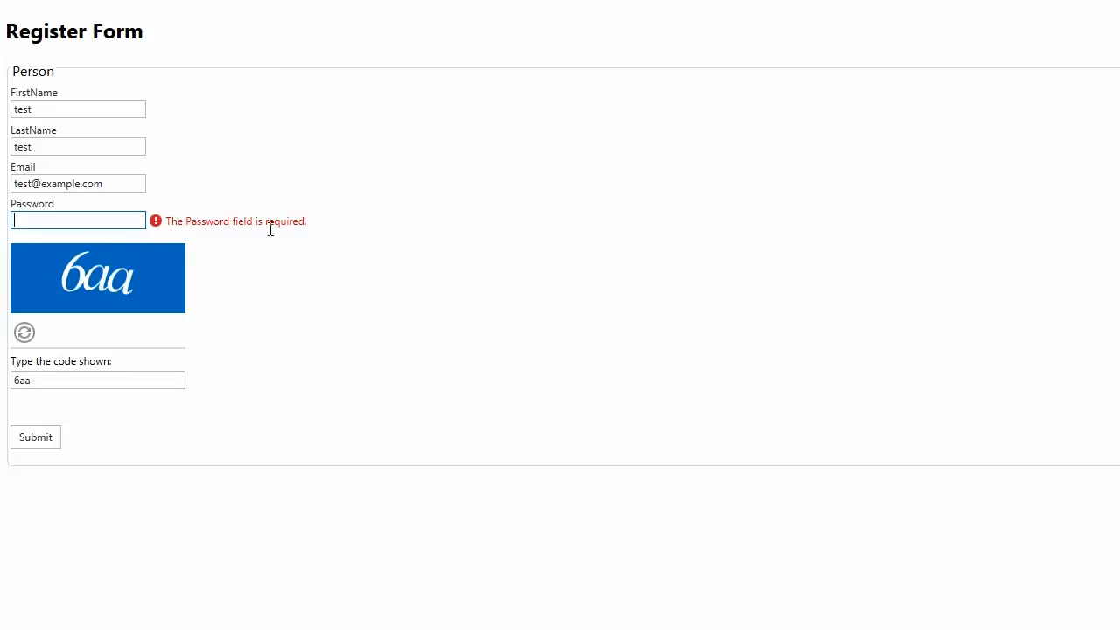
type("••")
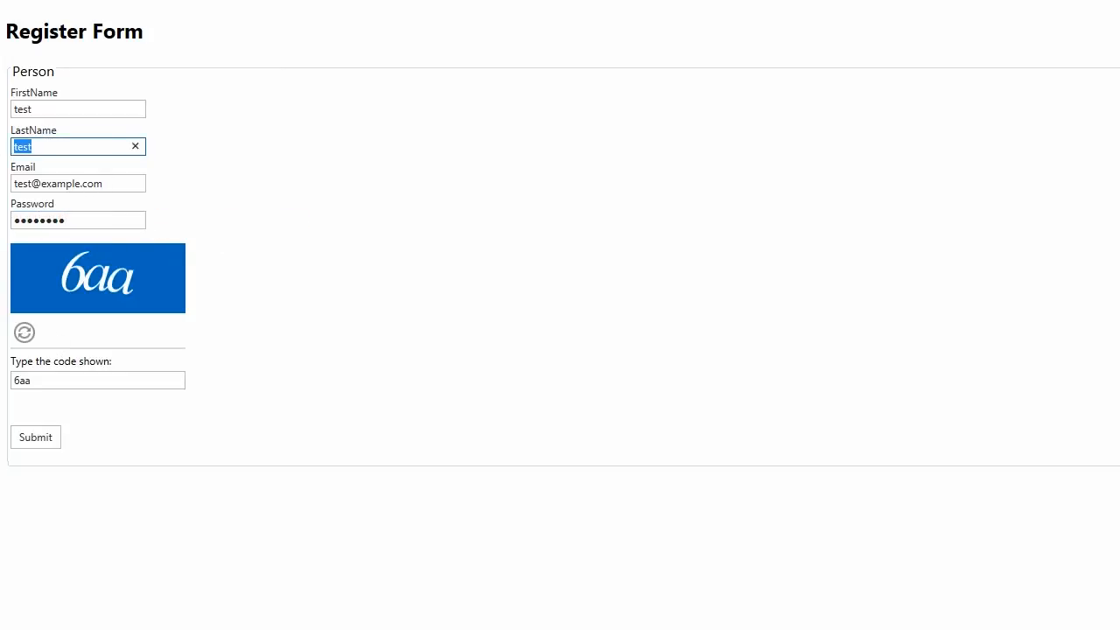
left_click(35, 436)
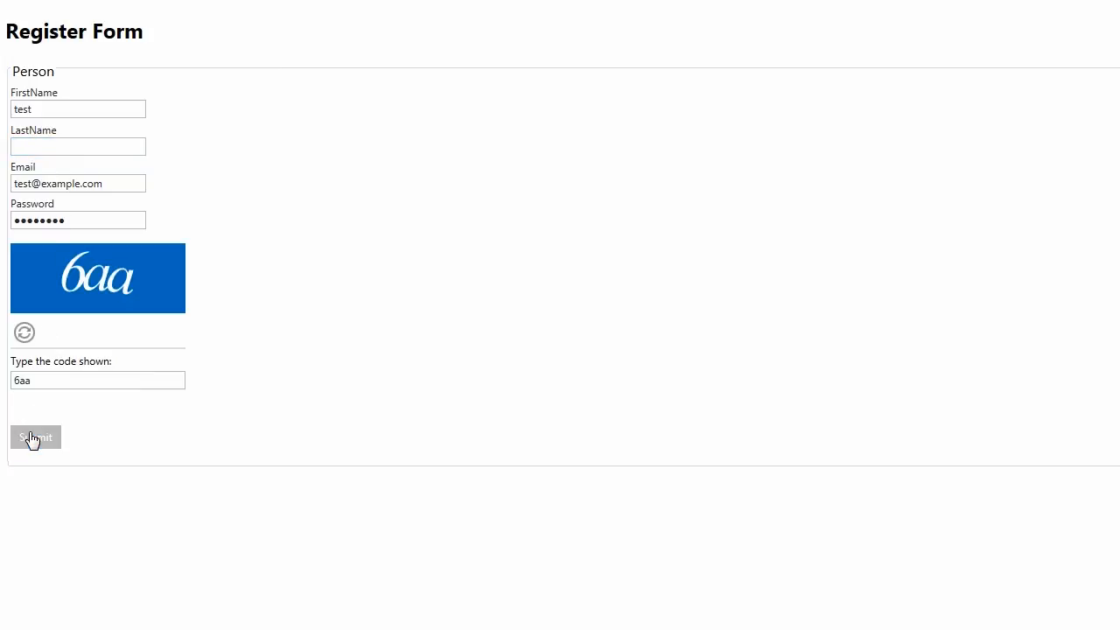
left_click(35, 436)
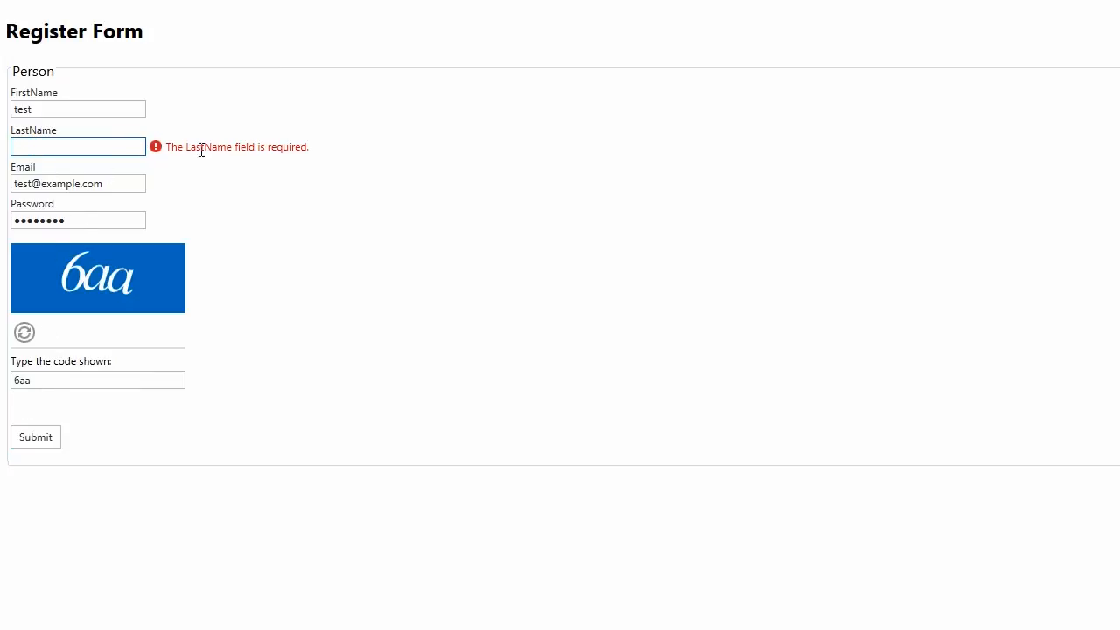